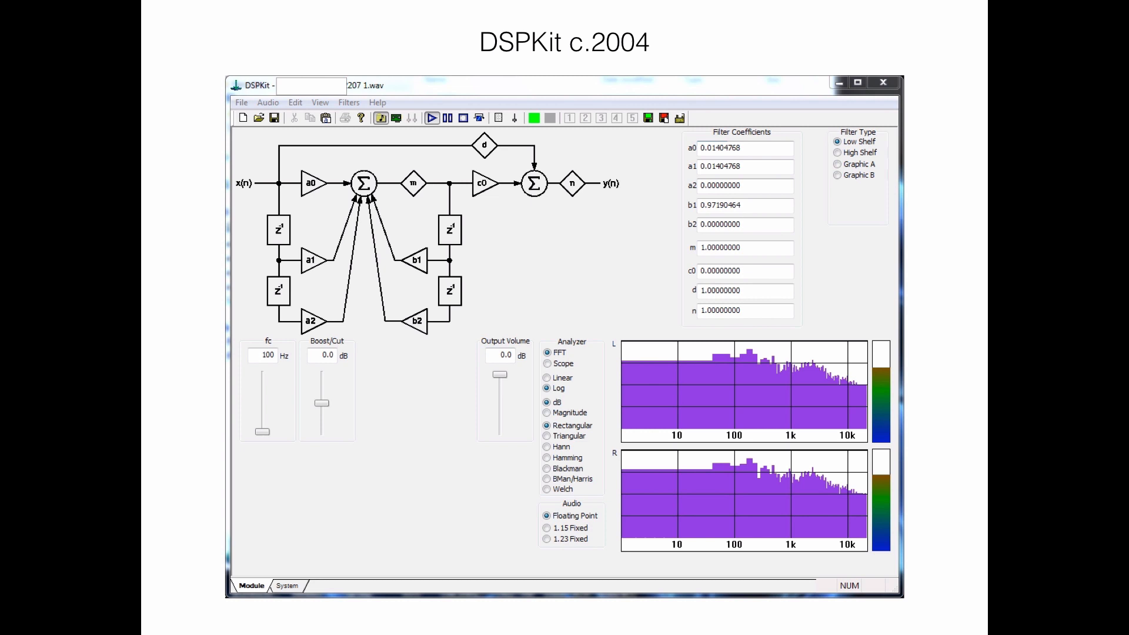
mouse_move(13, 628)
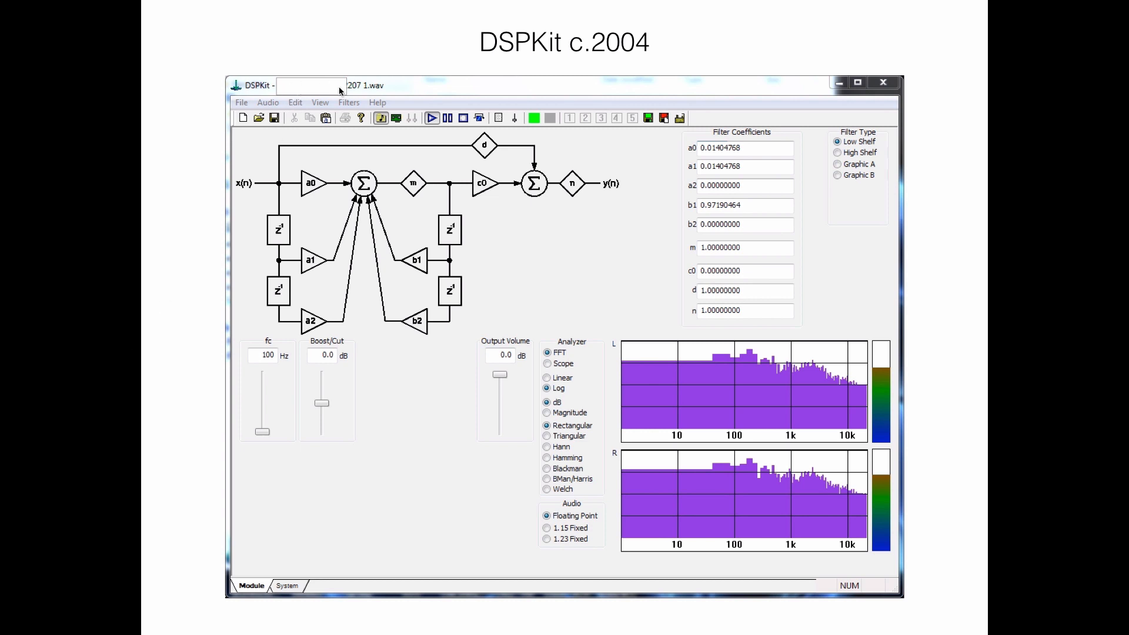
mouse_move(6, 632)
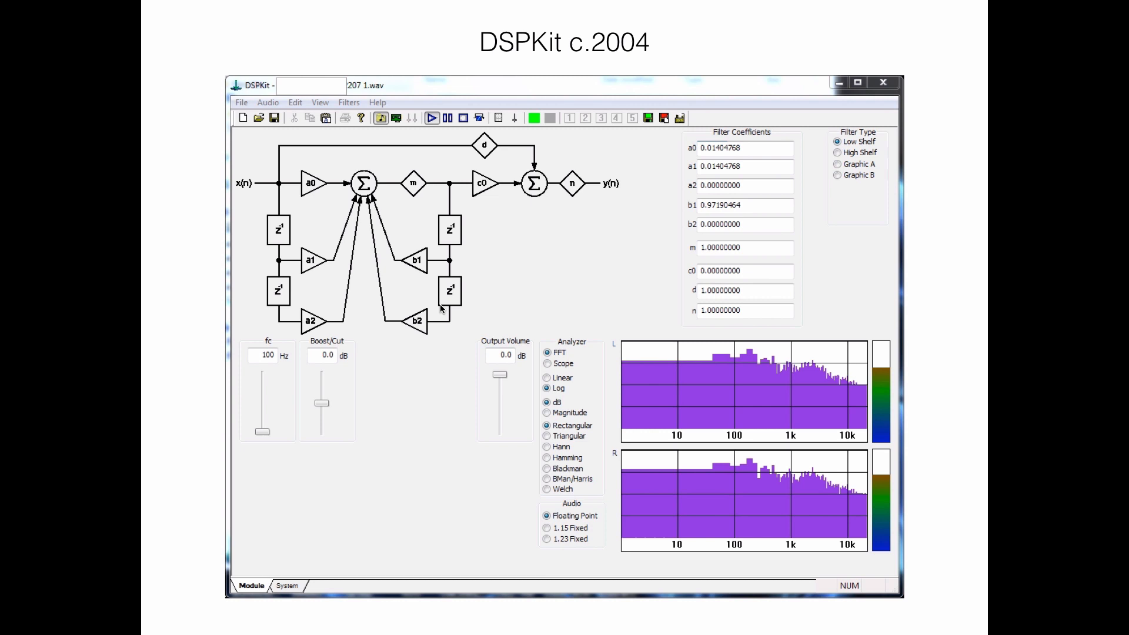
mouse_move(465, 290)
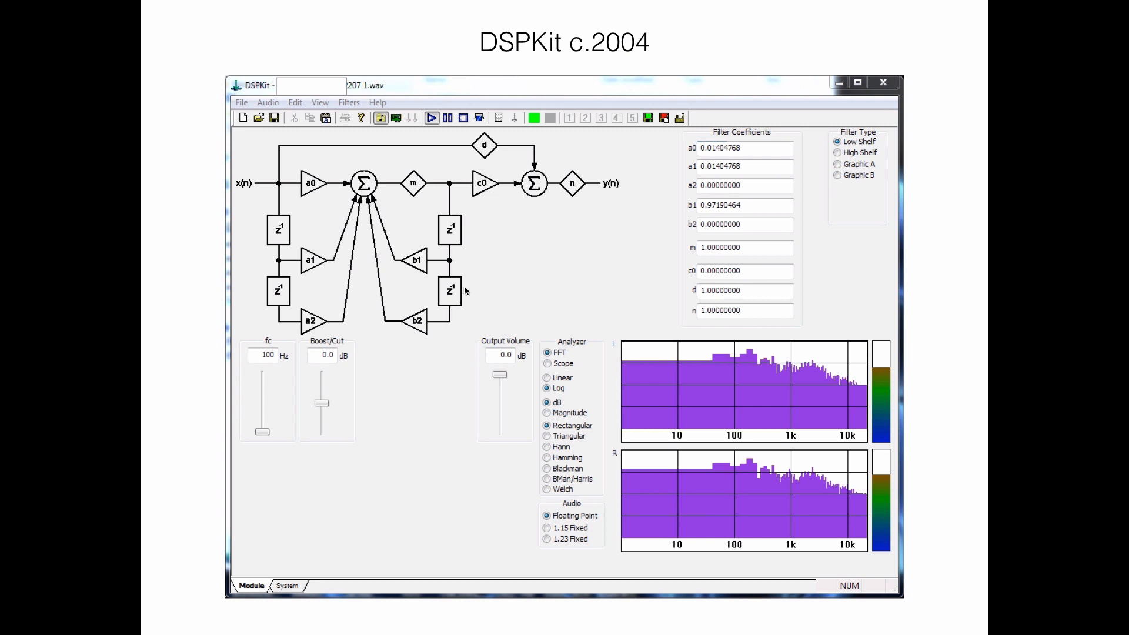
mouse_move(456, 229)
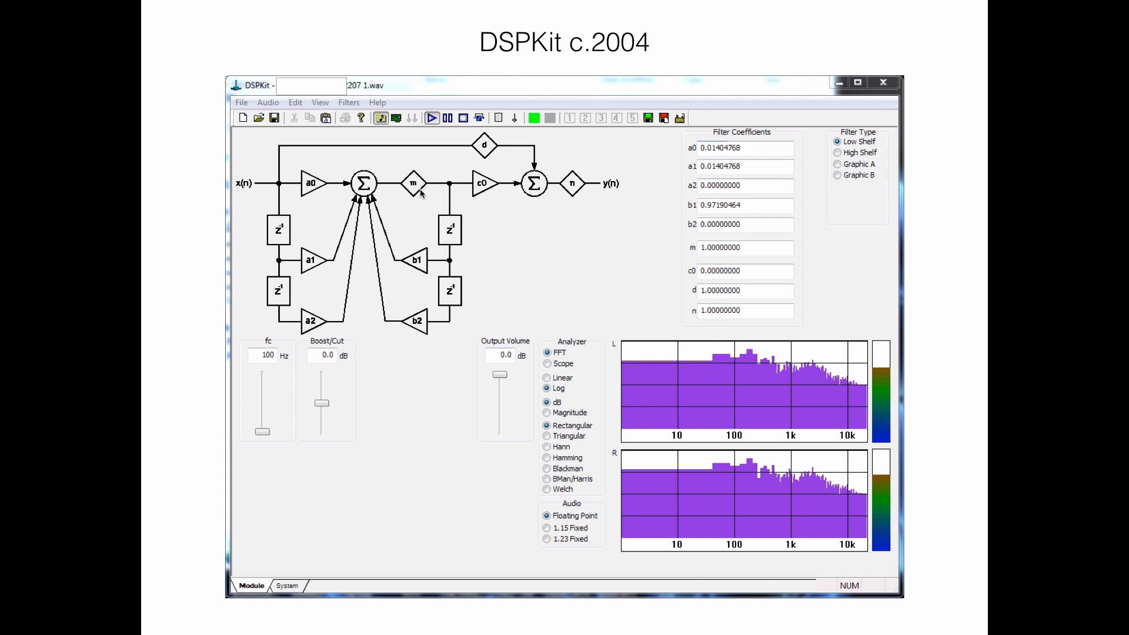
mouse_move(363, 511)
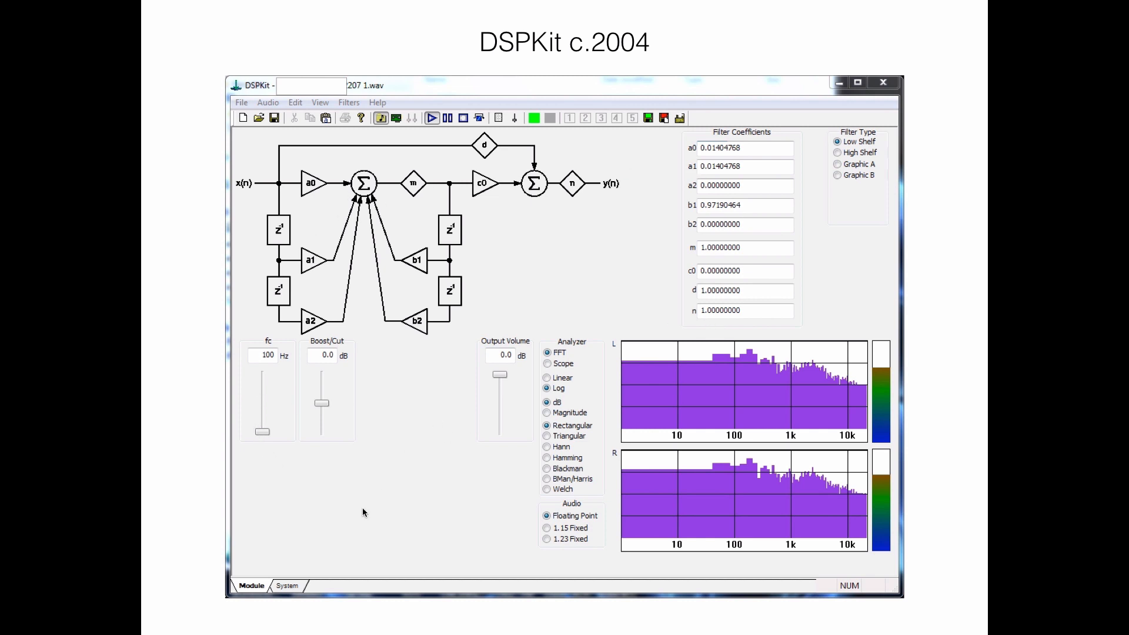
mouse_move(369, 452)
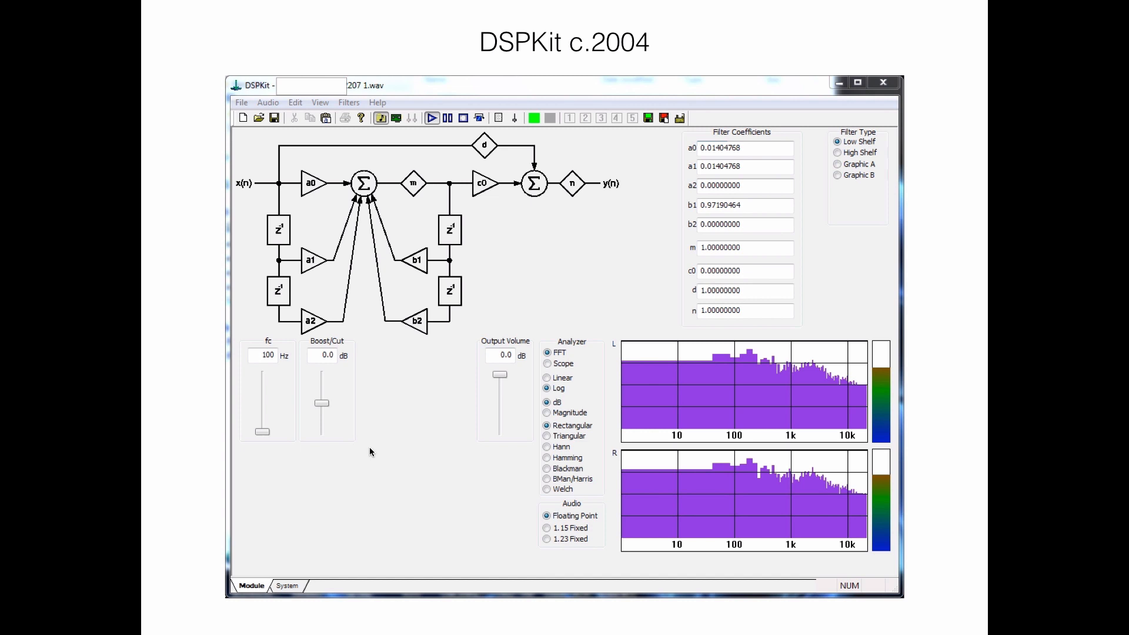
mouse_move(272, 401)
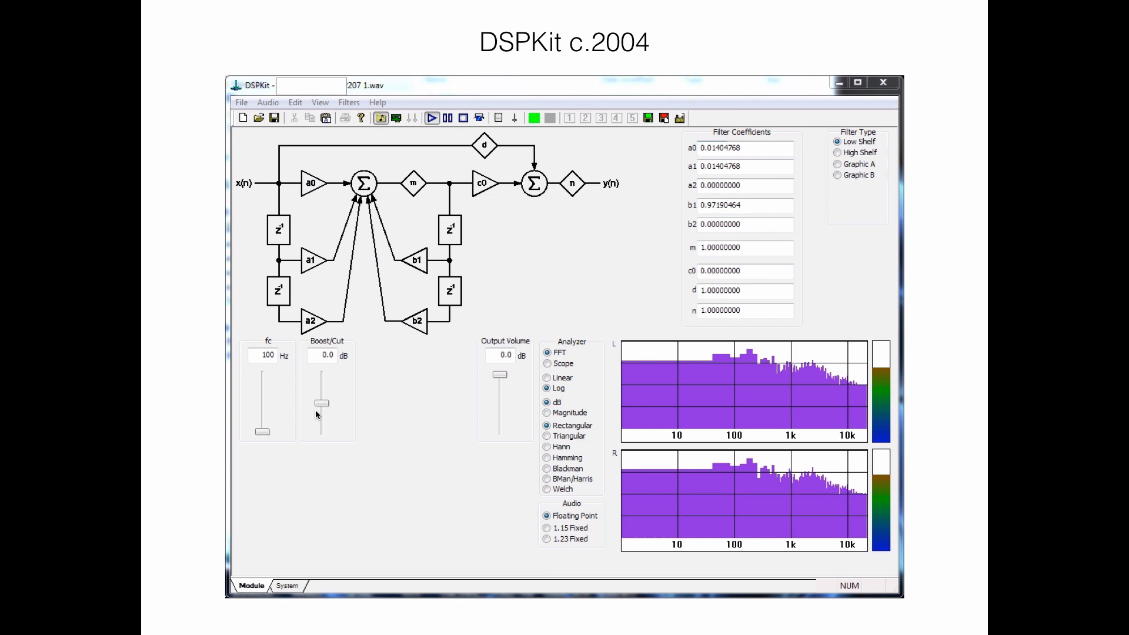
mouse_move(768, 450)
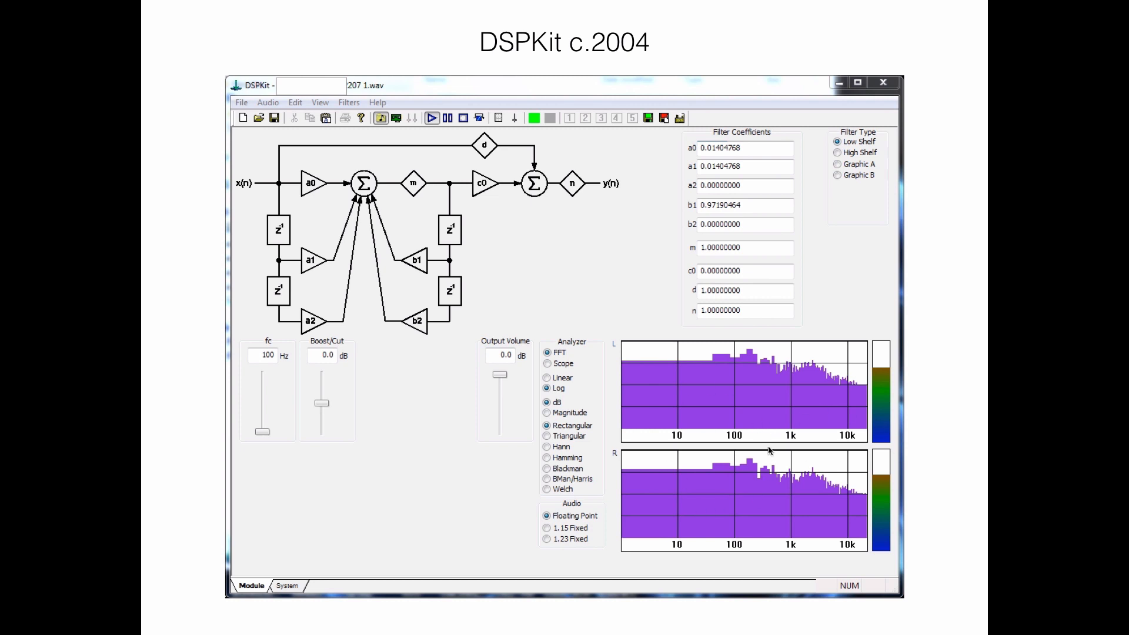
mouse_move(718, 441)
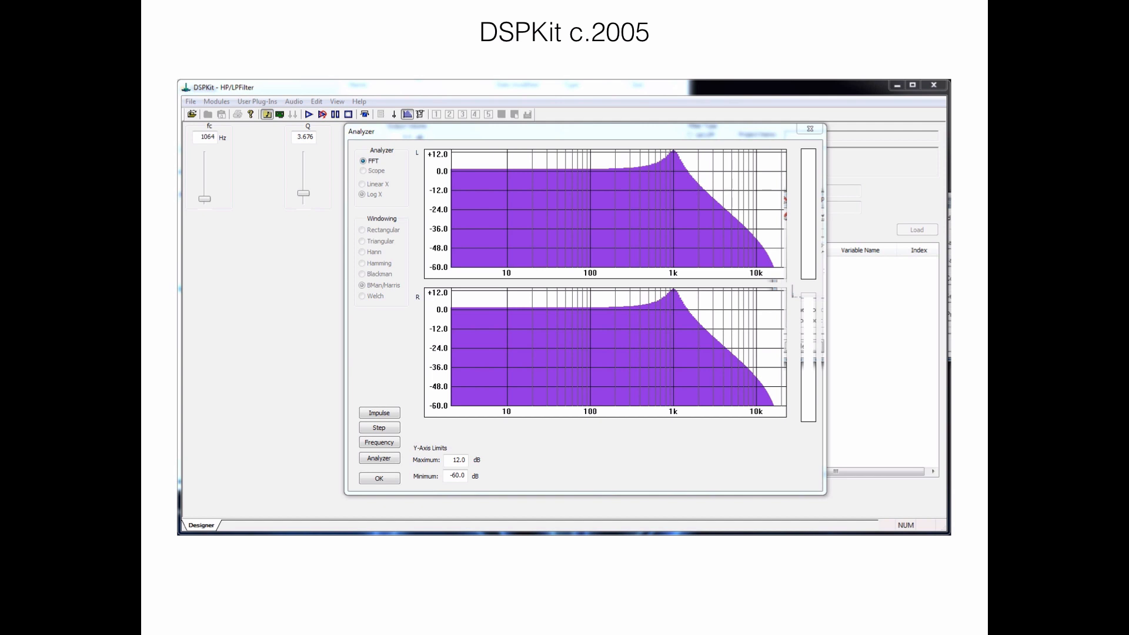
mouse_move(216, 157)
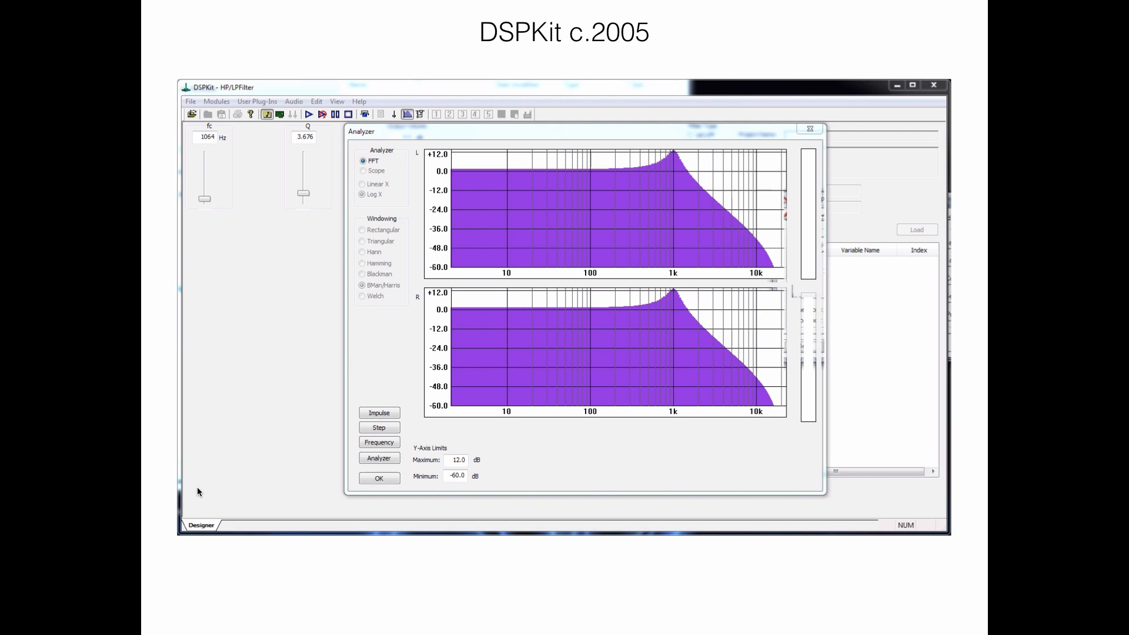
mouse_move(582, 270)
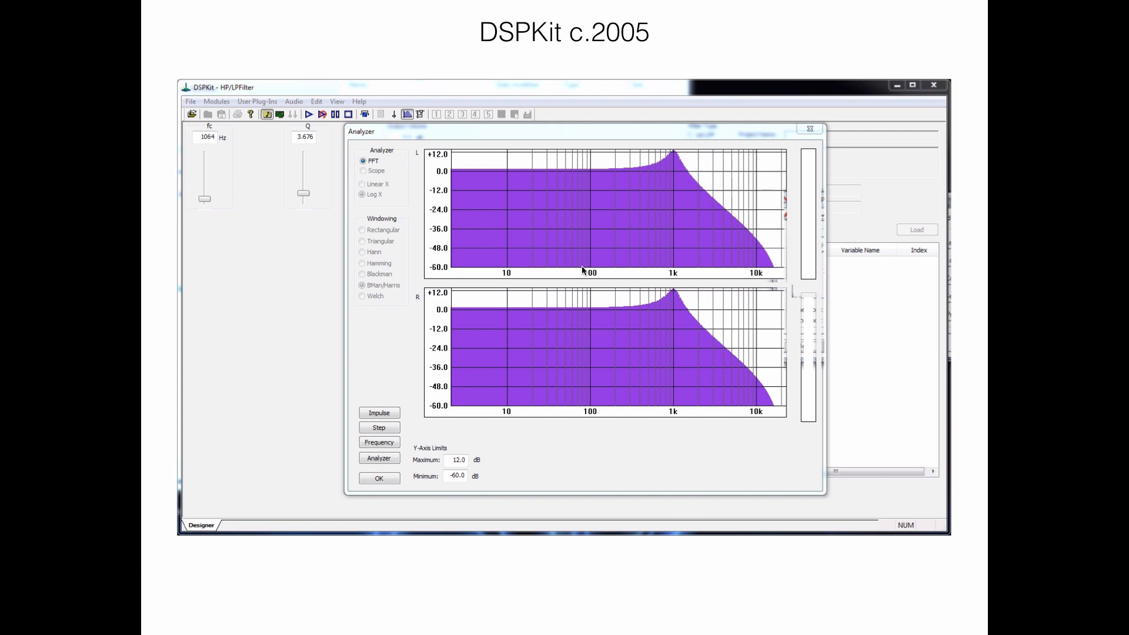
mouse_move(647, 470)
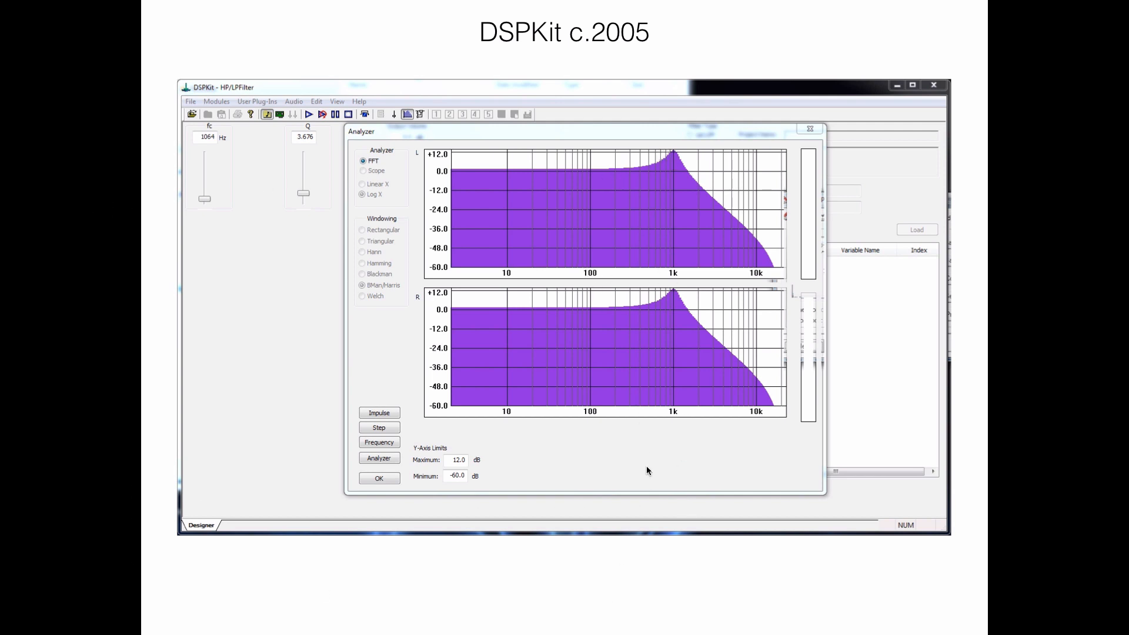
mouse_move(590, 309)
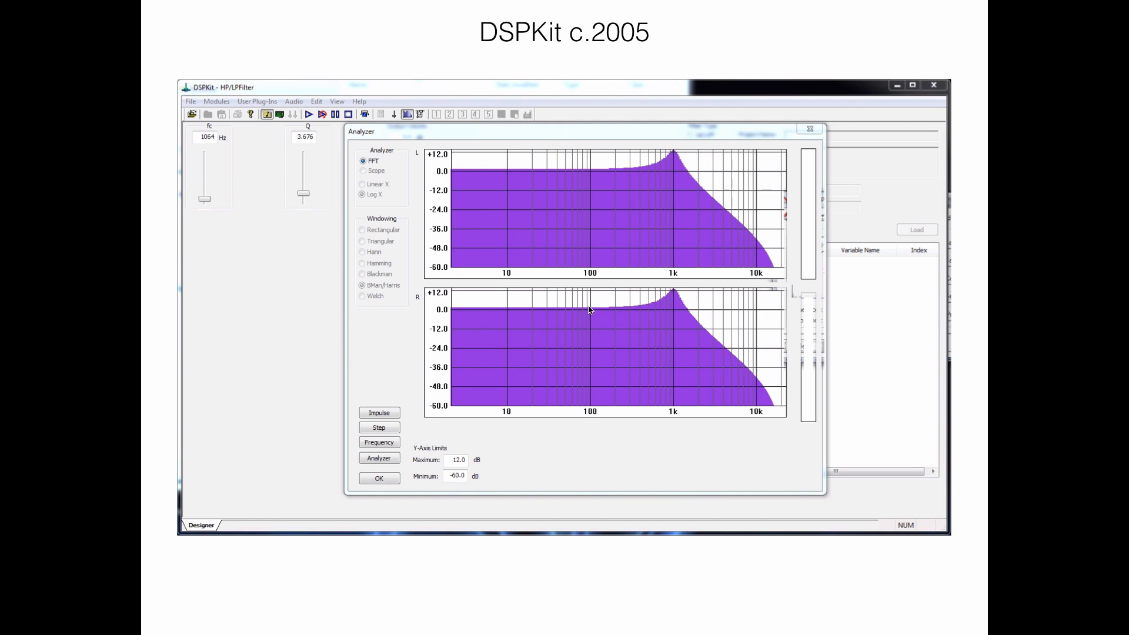
mouse_move(24, 574)
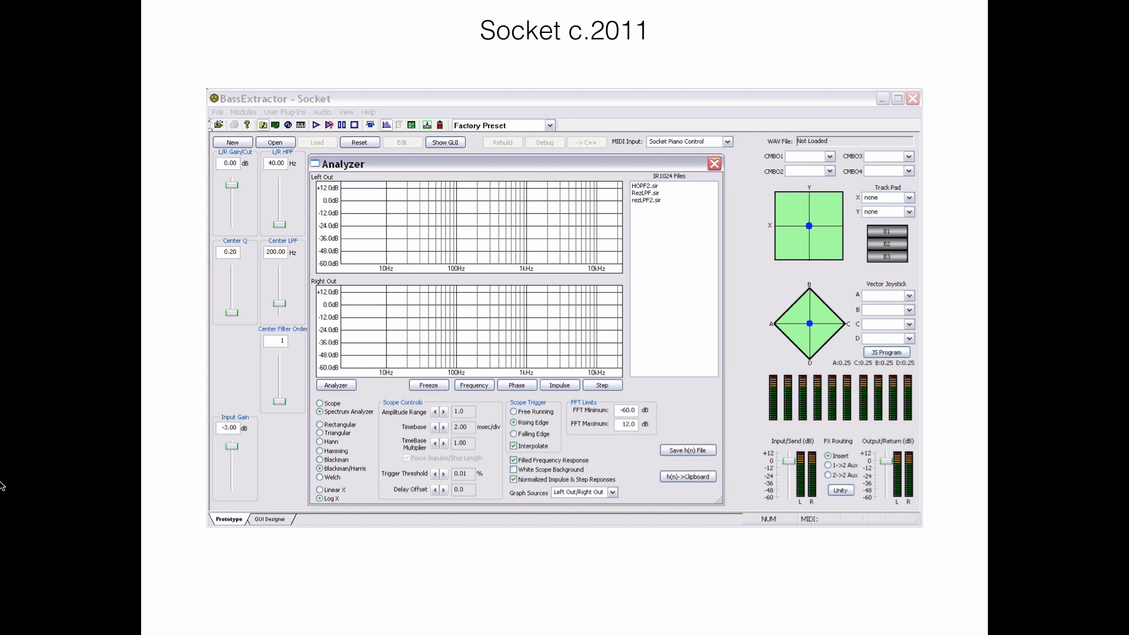
mouse_move(546, 268)
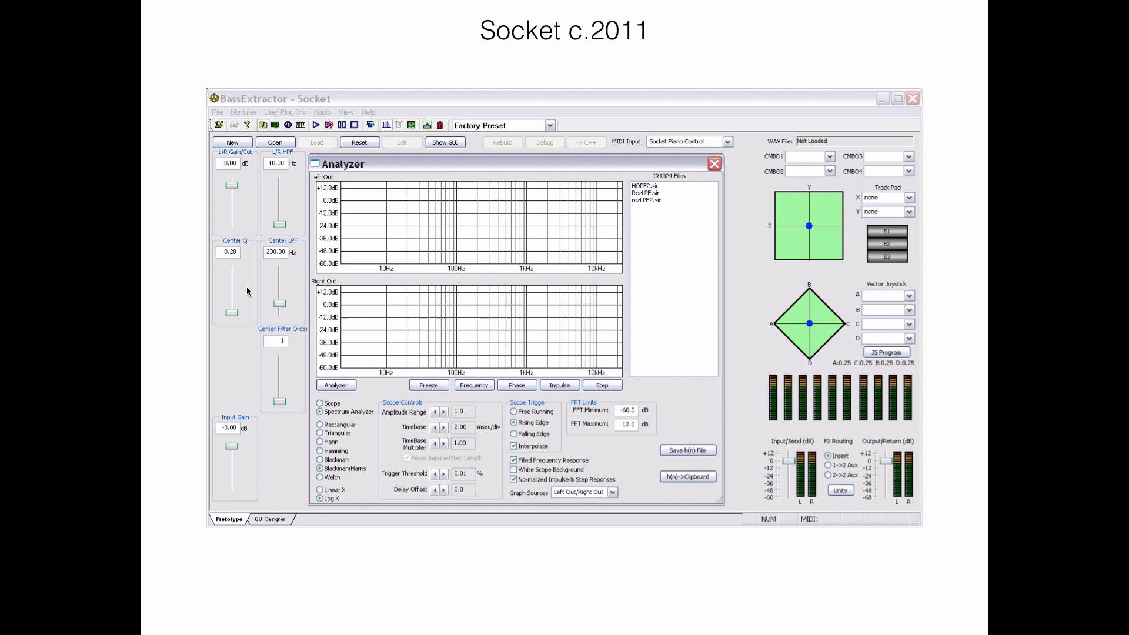
mouse_move(884, 168)
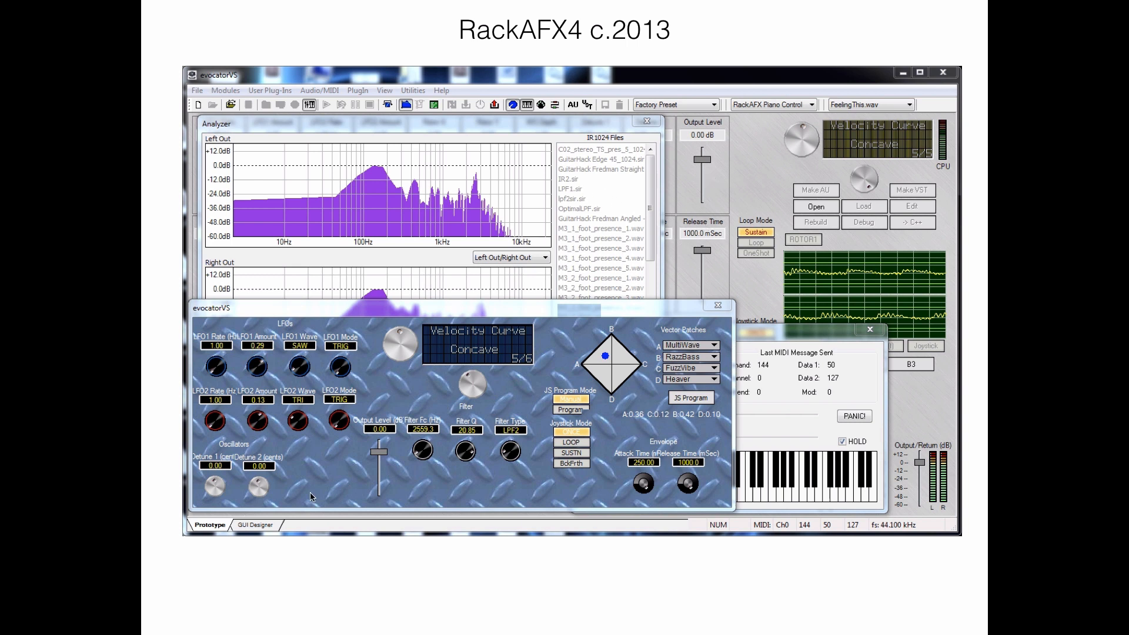
mouse_move(816, 198)
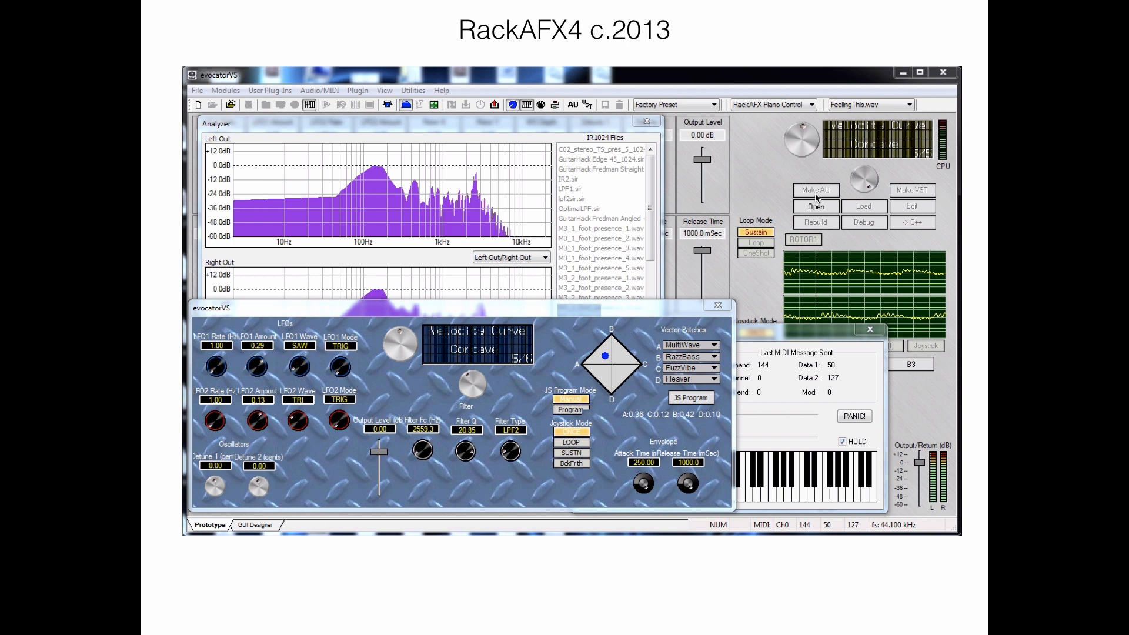
mouse_move(897, 205)
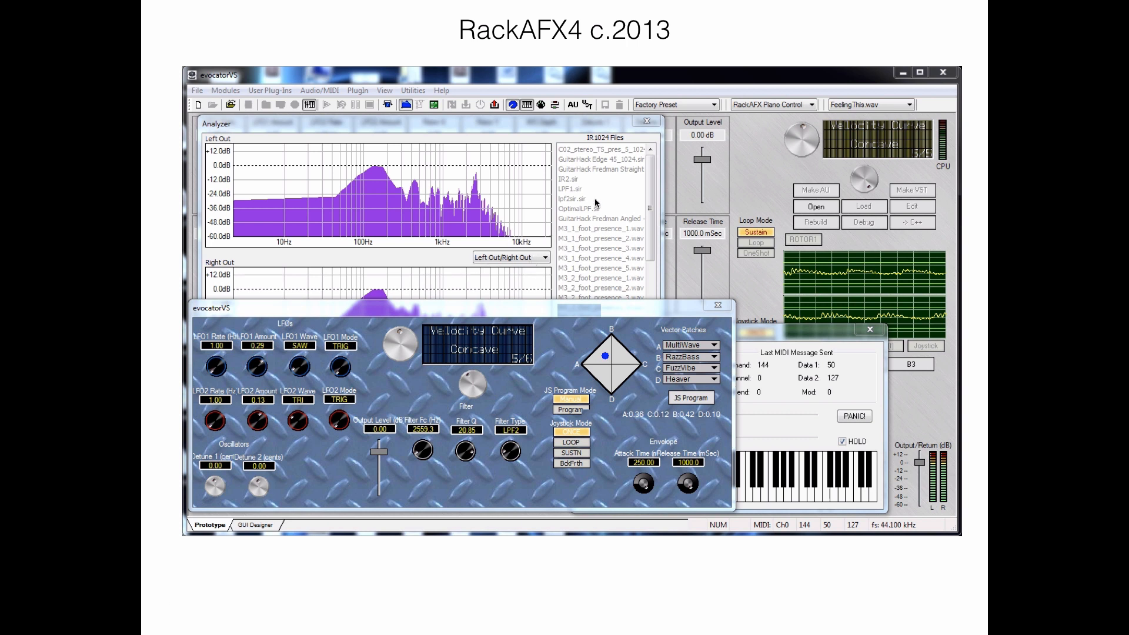
mouse_move(459, 464)
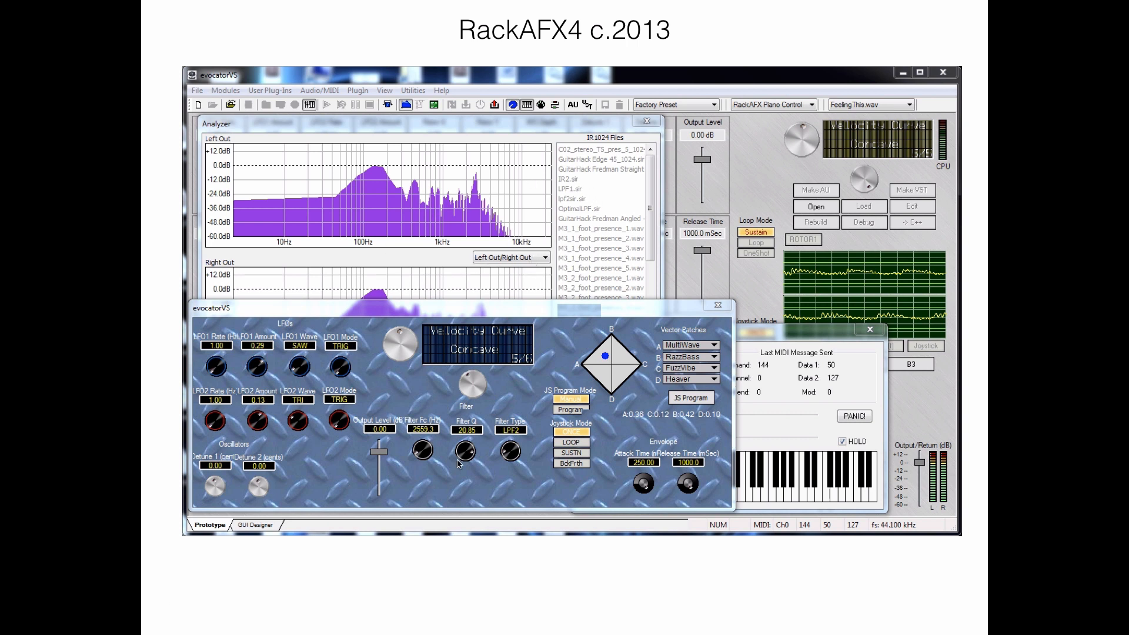
mouse_move(658, 328)
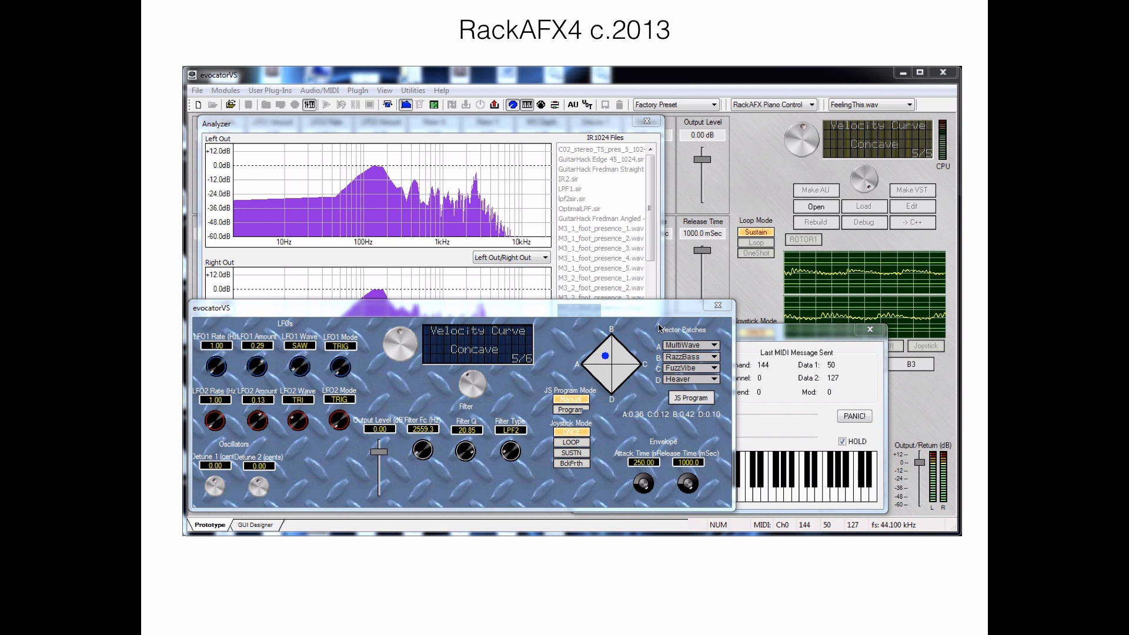
mouse_move(420, 403)
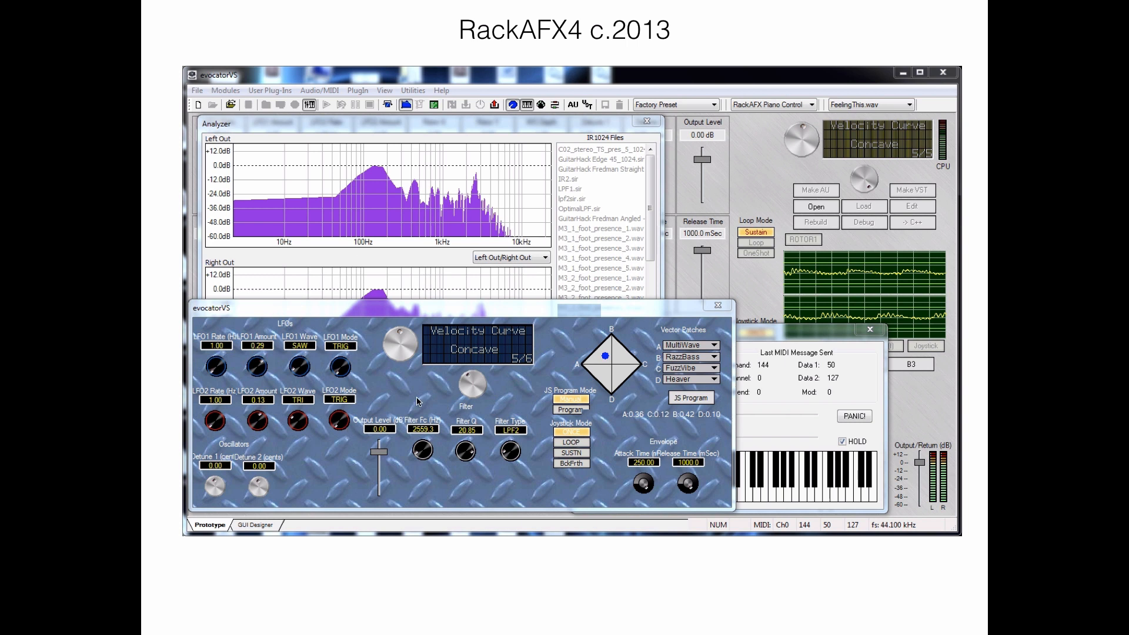
mouse_move(925, 196)
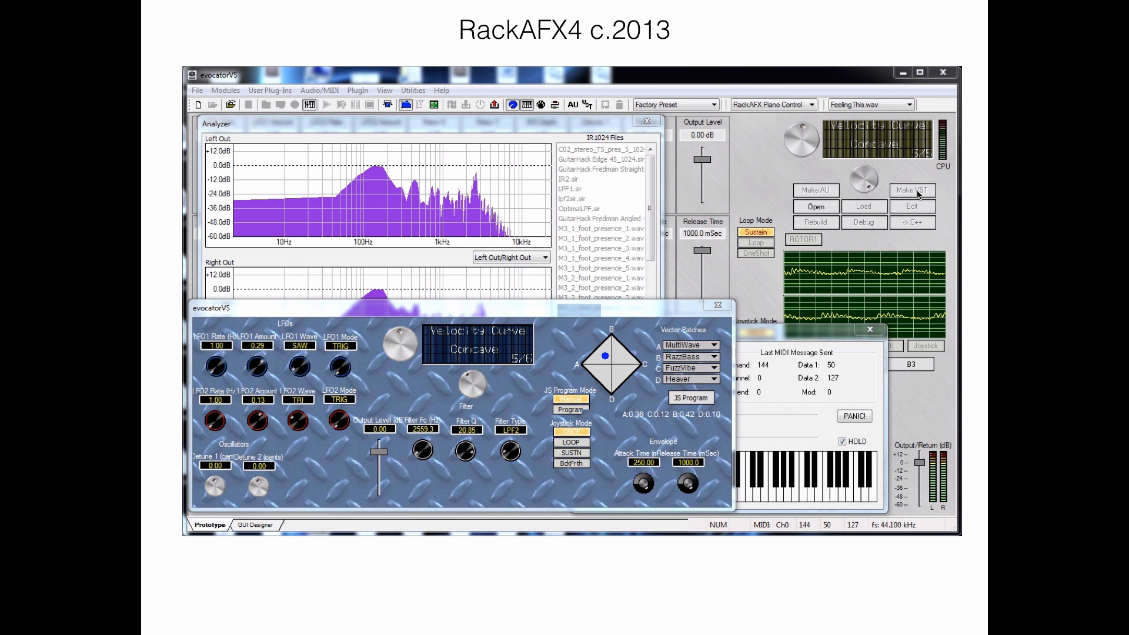
mouse_move(722, 297)
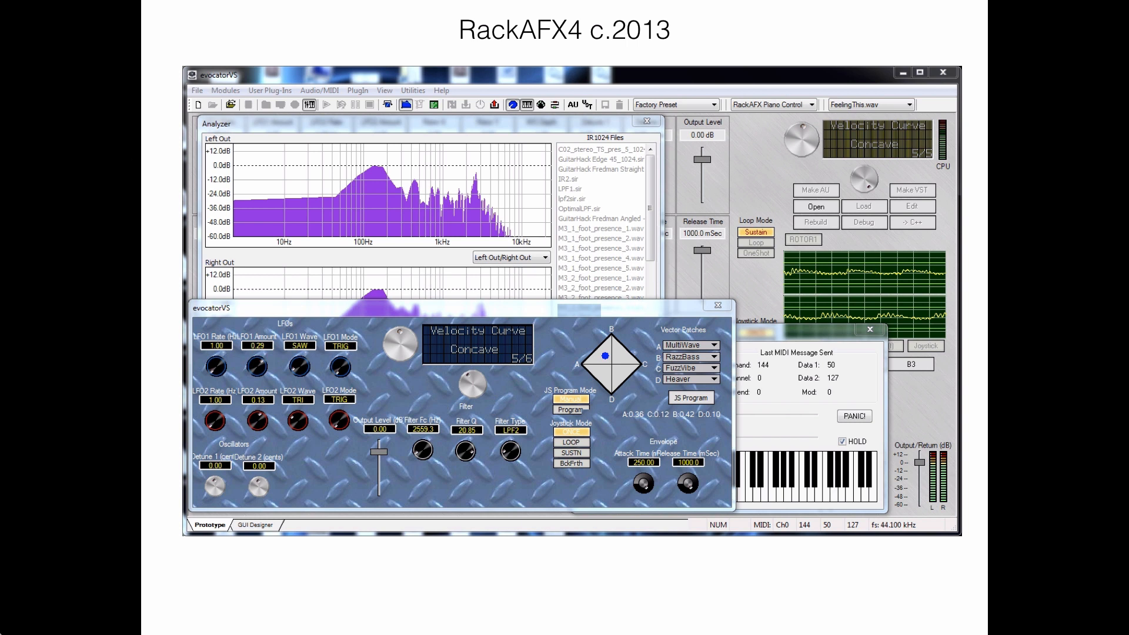
mouse_move(6, 633)
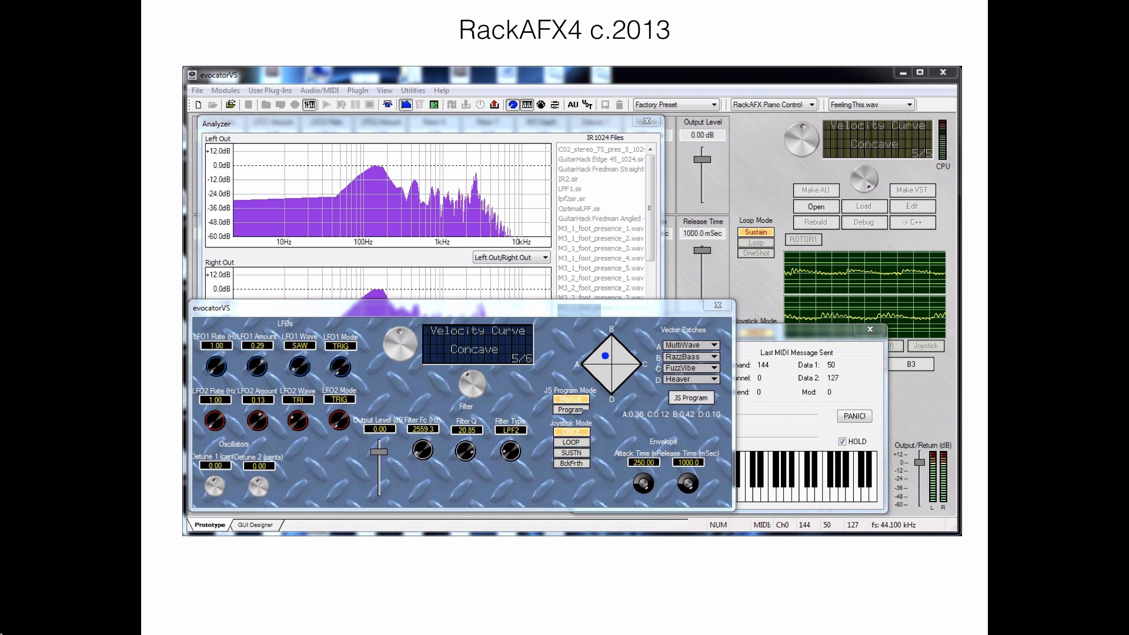
mouse_move(26, 623)
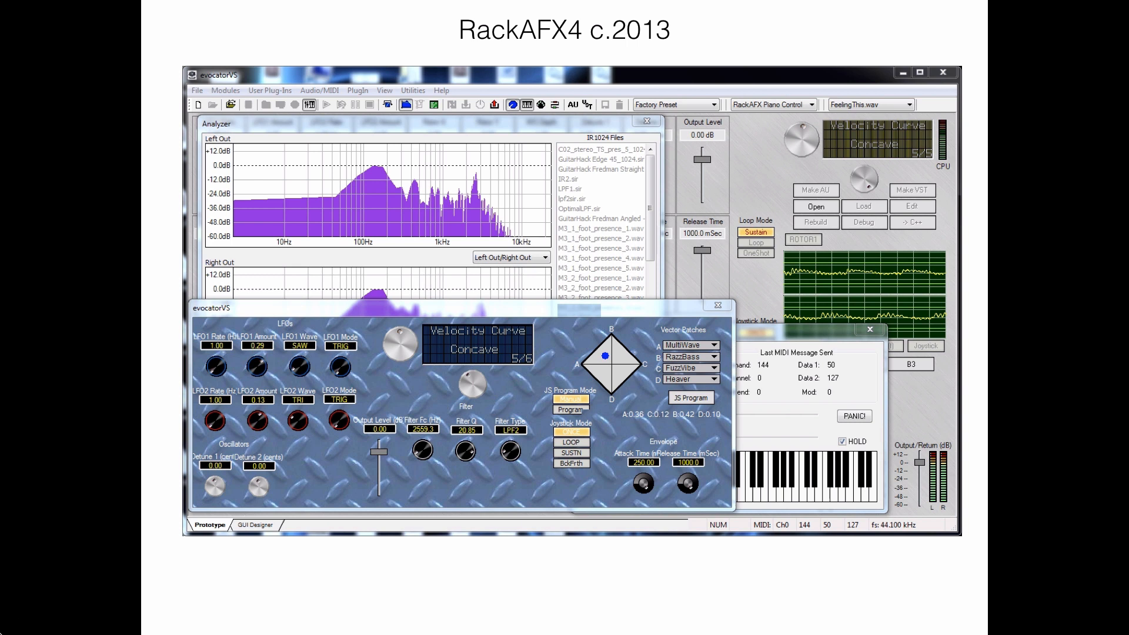
mouse_move(530, 270)
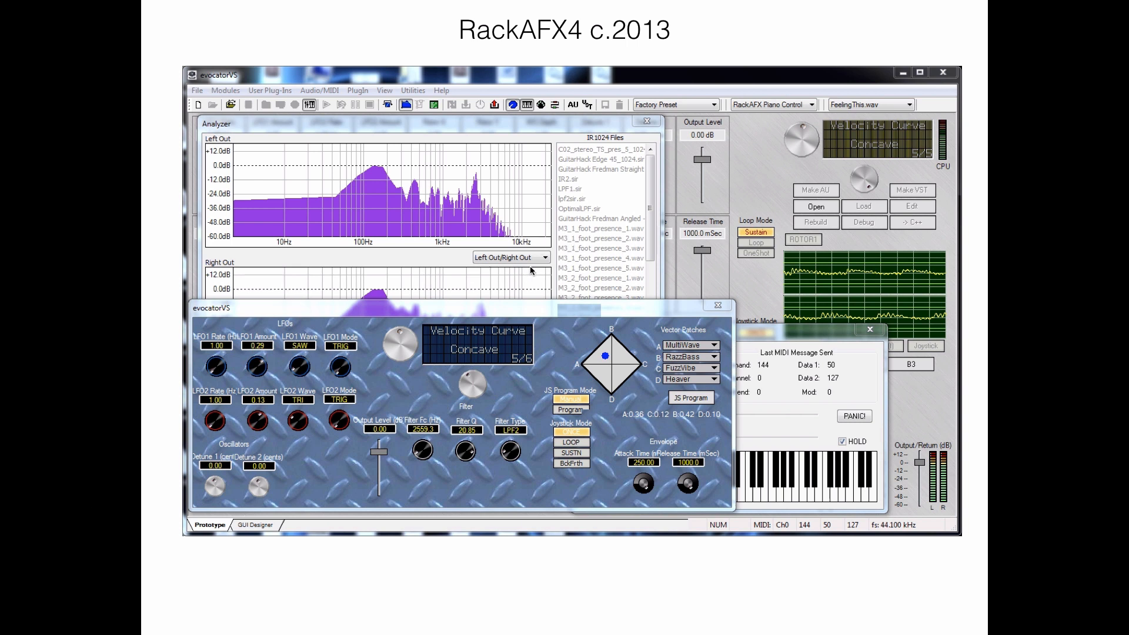
mouse_move(606, 270)
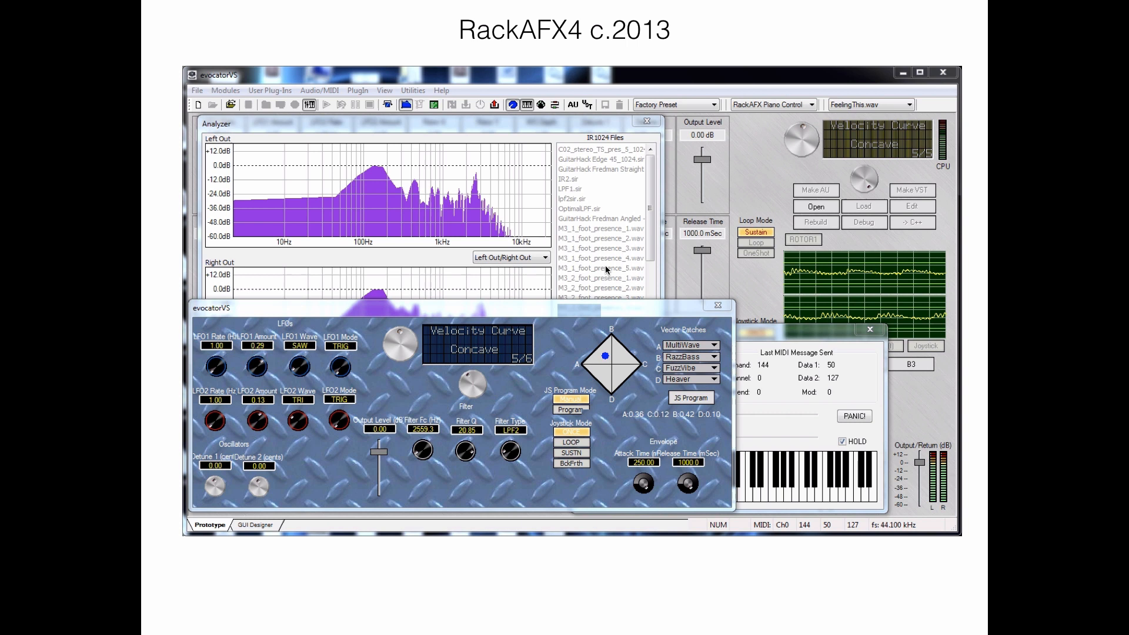
mouse_move(496, 225)
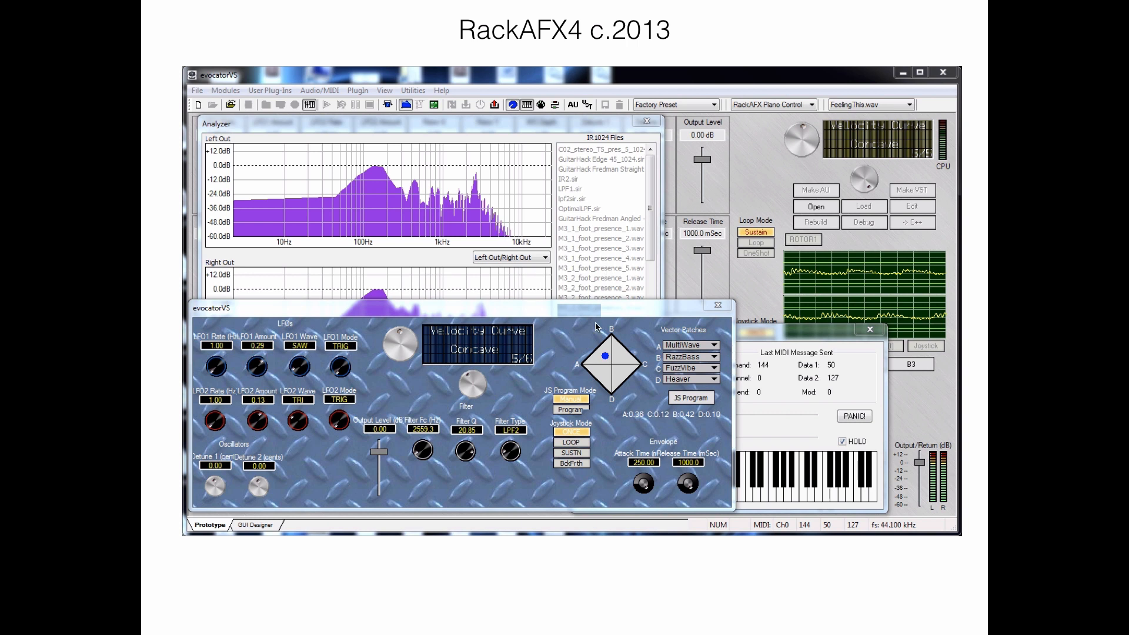
mouse_move(502, 391)
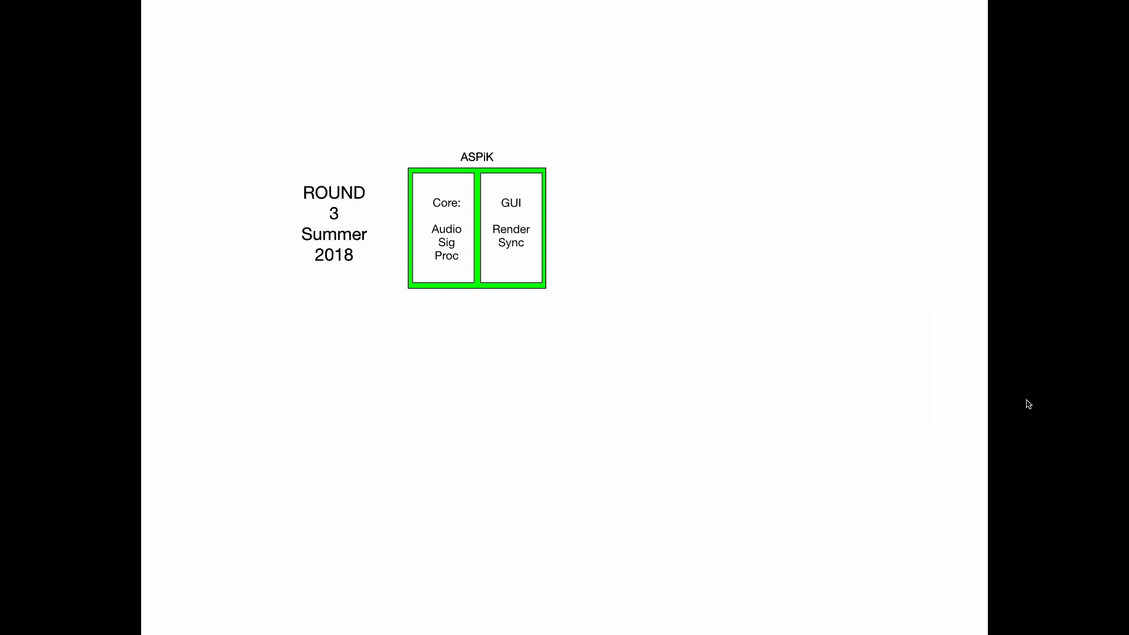
mouse_move(469, 165)
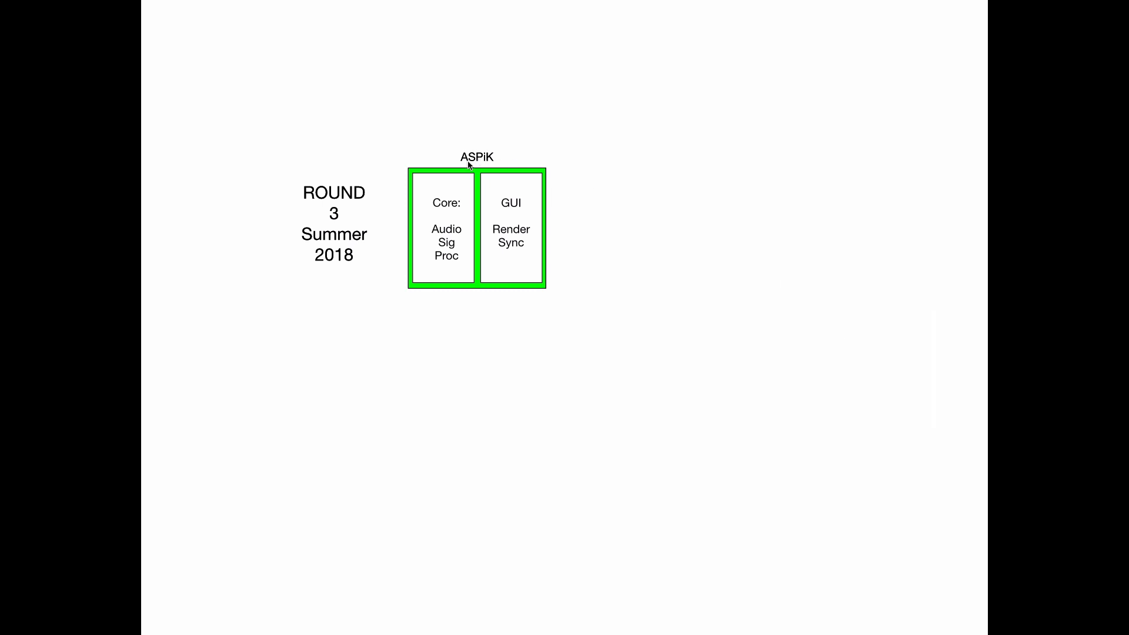
mouse_move(504, 219)
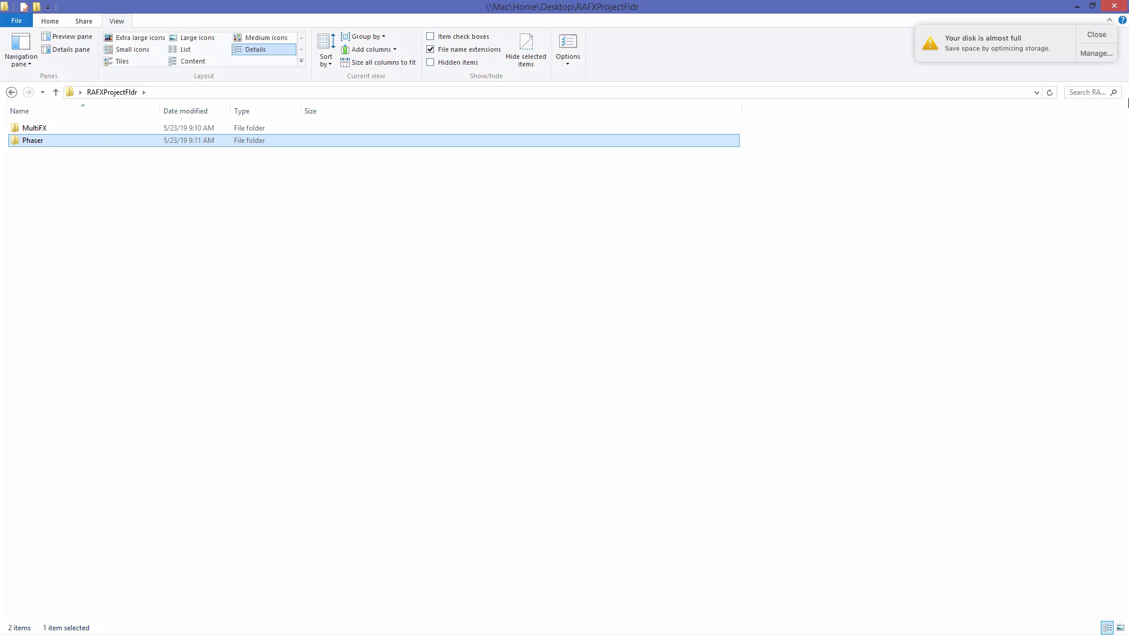
click(1096, 34)
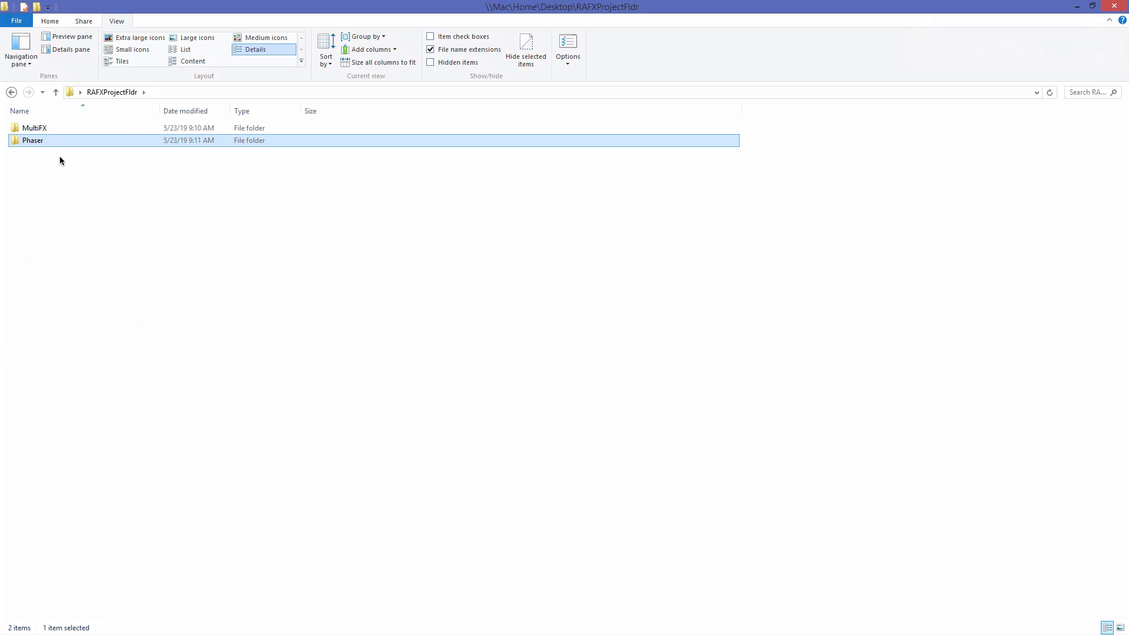
double_click(34, 127)
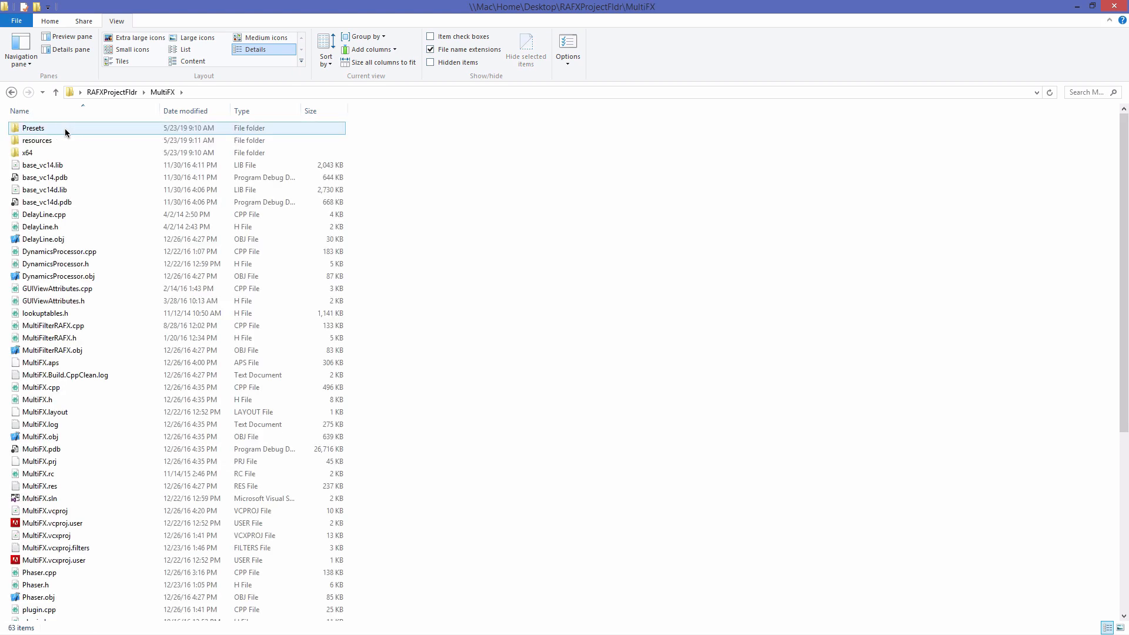
mouse_move(37, 140)
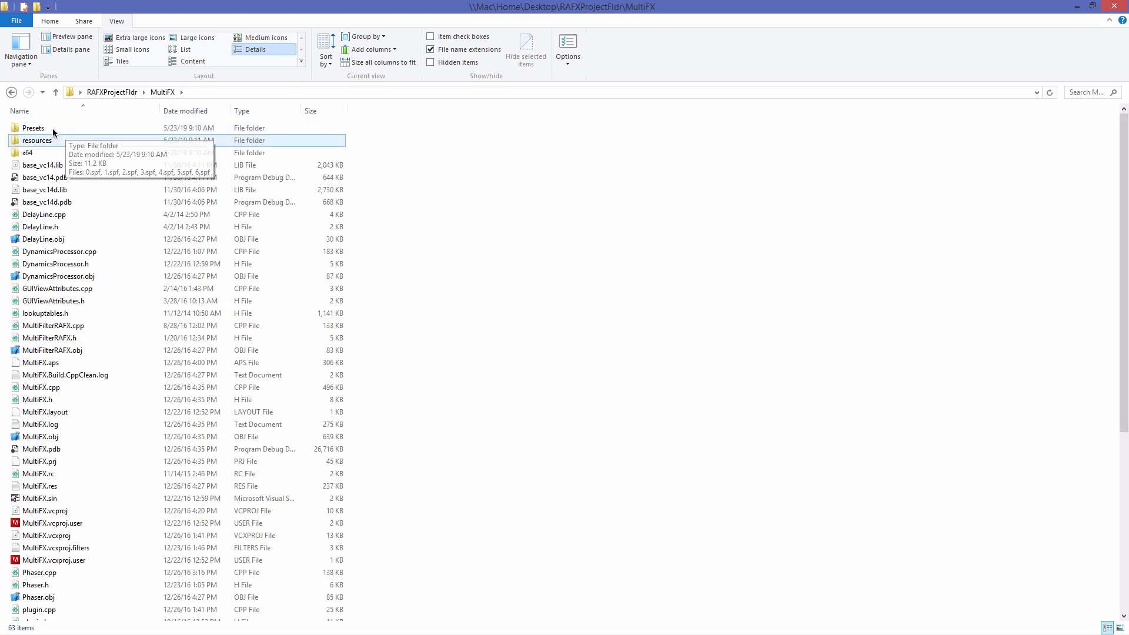
click(44, 411)
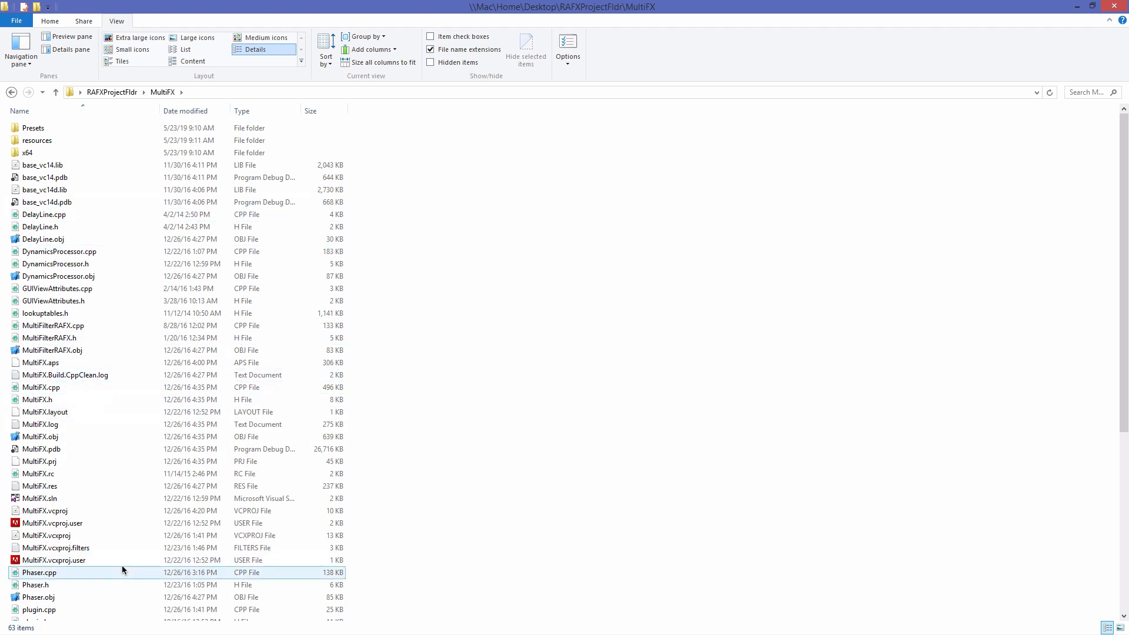
click(41, 461)
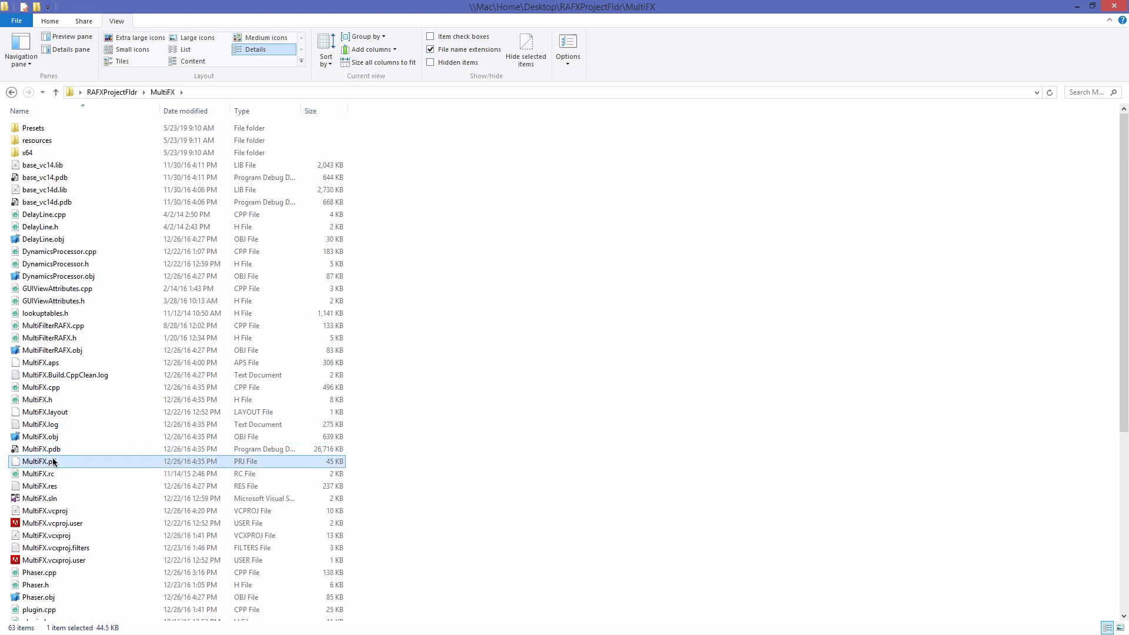
mouse_move(123, 380)
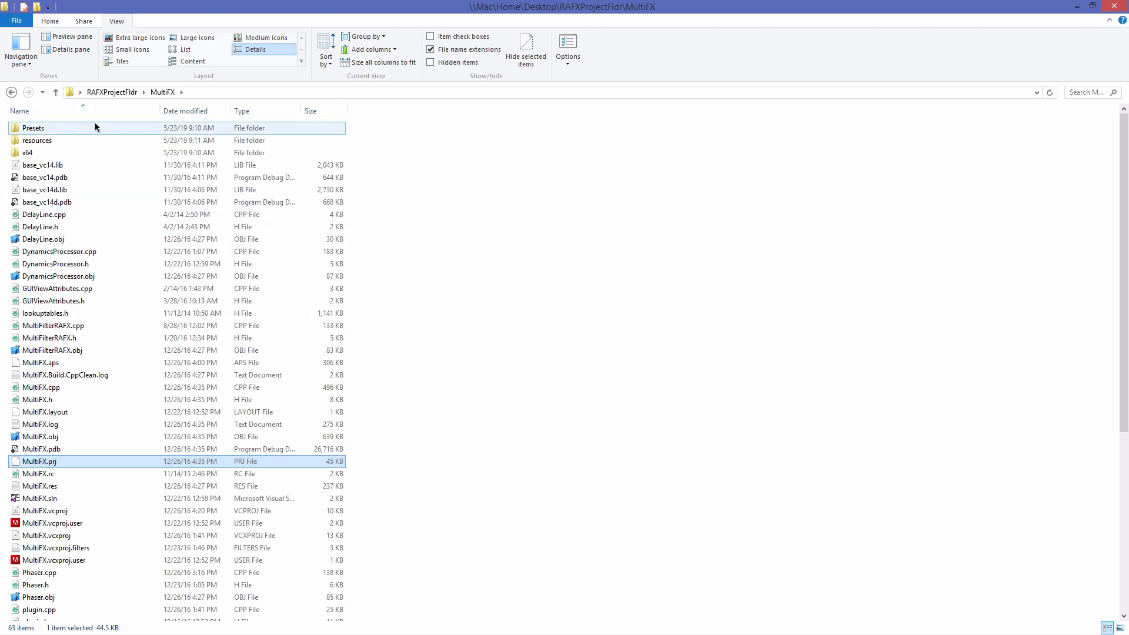
mouse_move(86, 158)
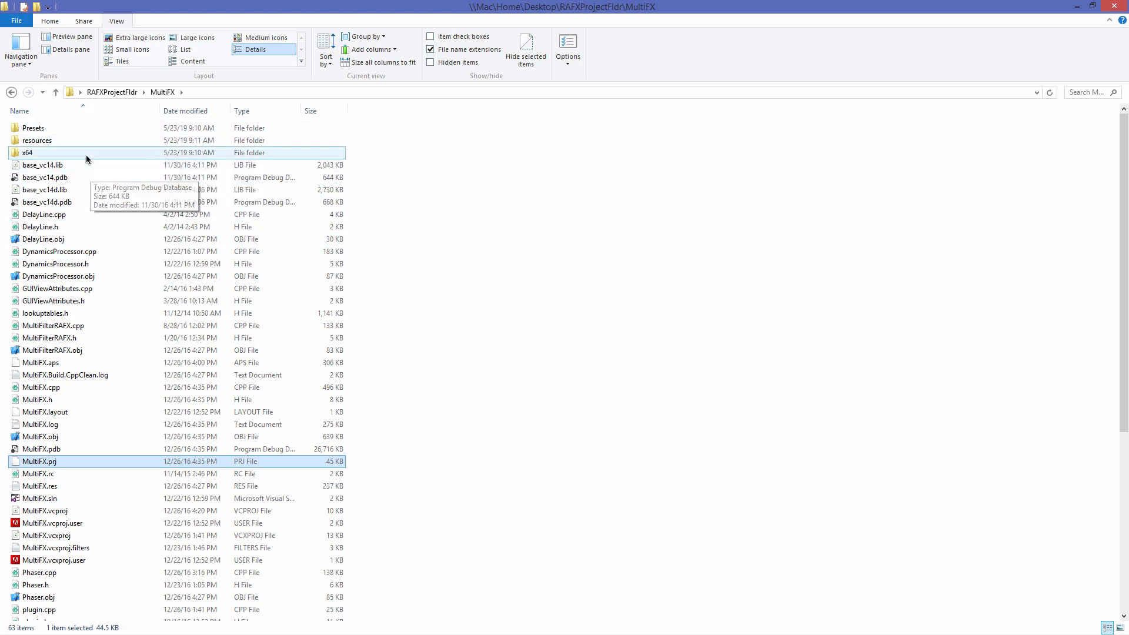
mouse_move(62, 362)
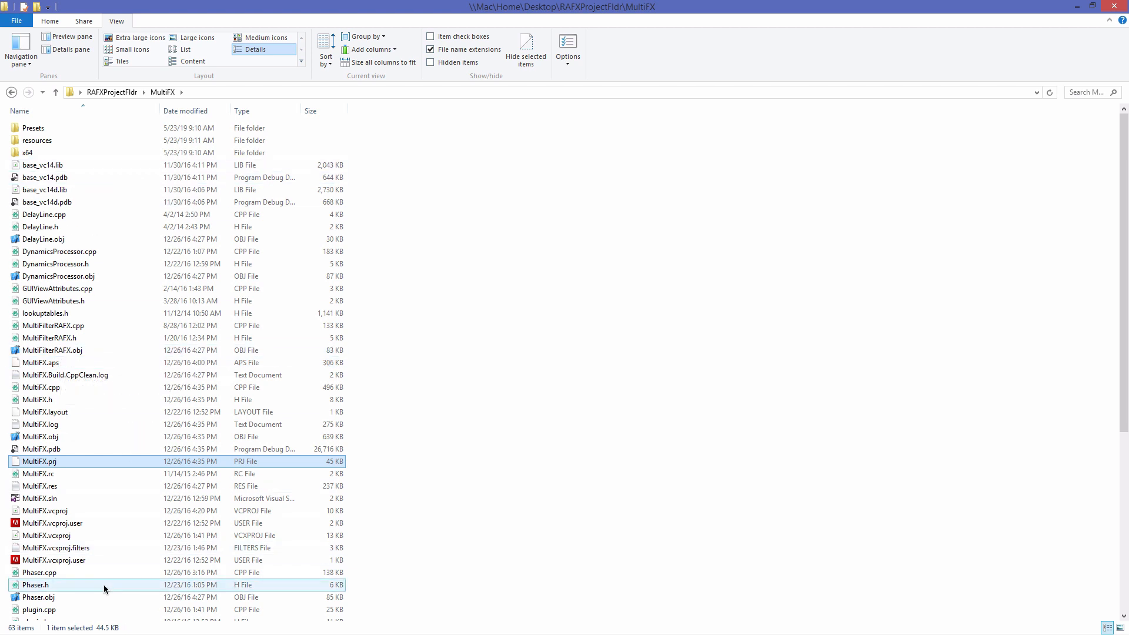
click(55, 92)
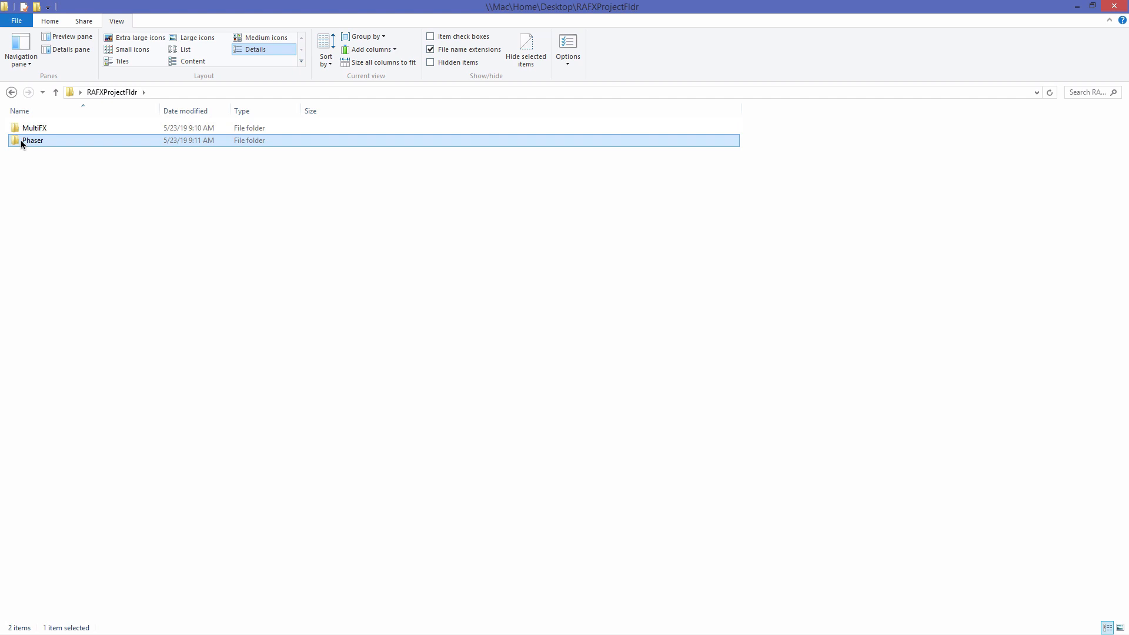
Step: Browse the RAFX7 Phaser folder, select Phaser.prj, inspect the PluginKernel subfolder and return
double_click(32, 140)
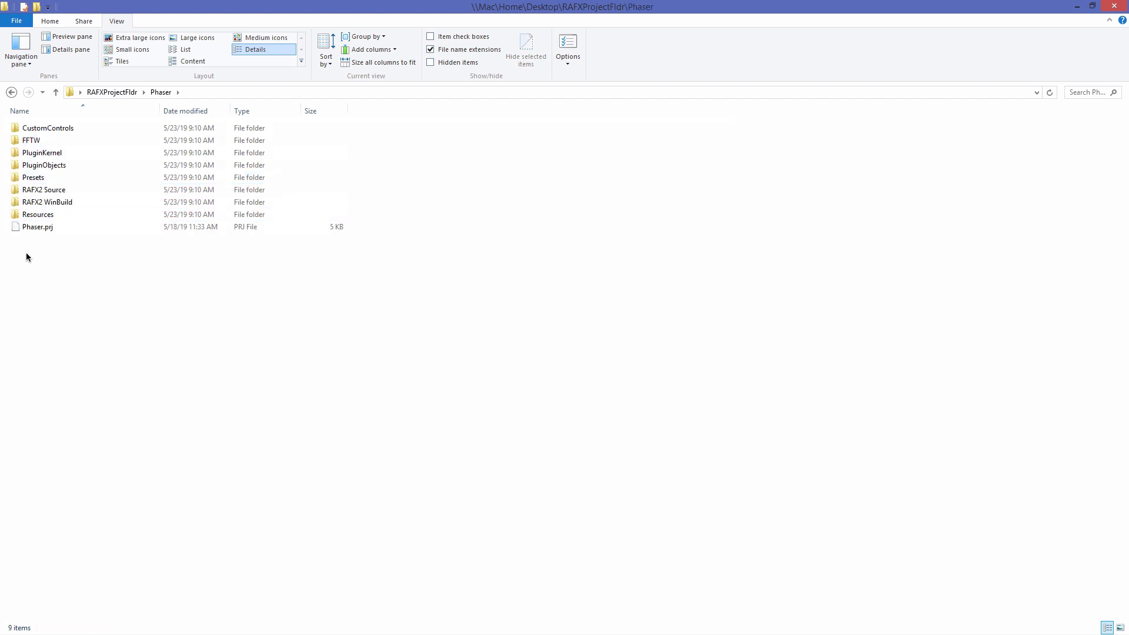
click(37, 226)
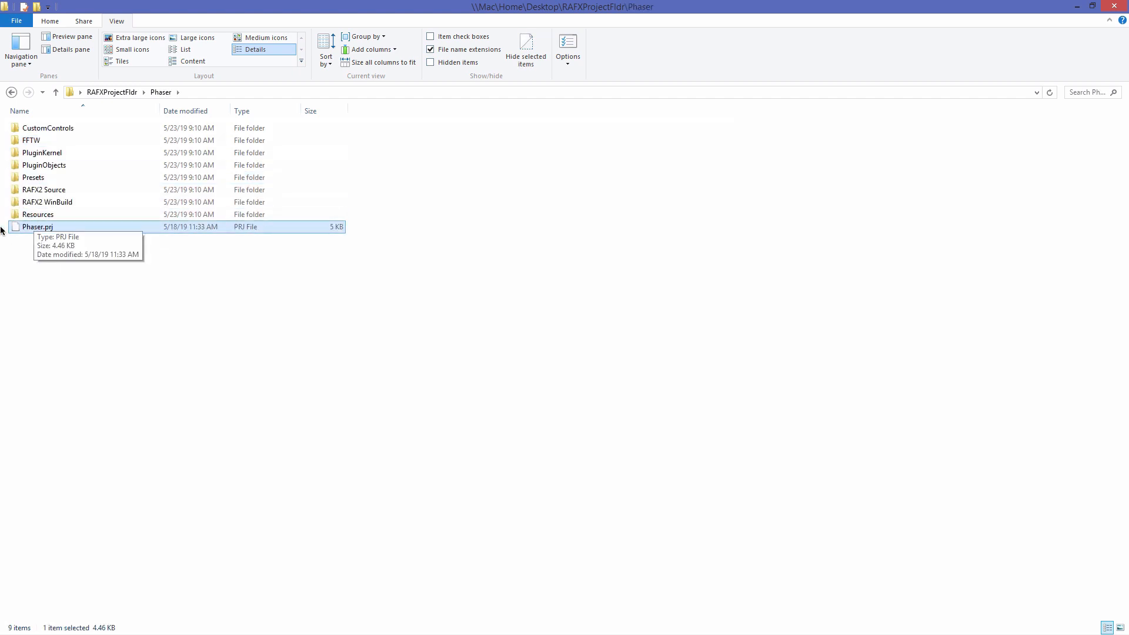
mouse_move(40, 178)
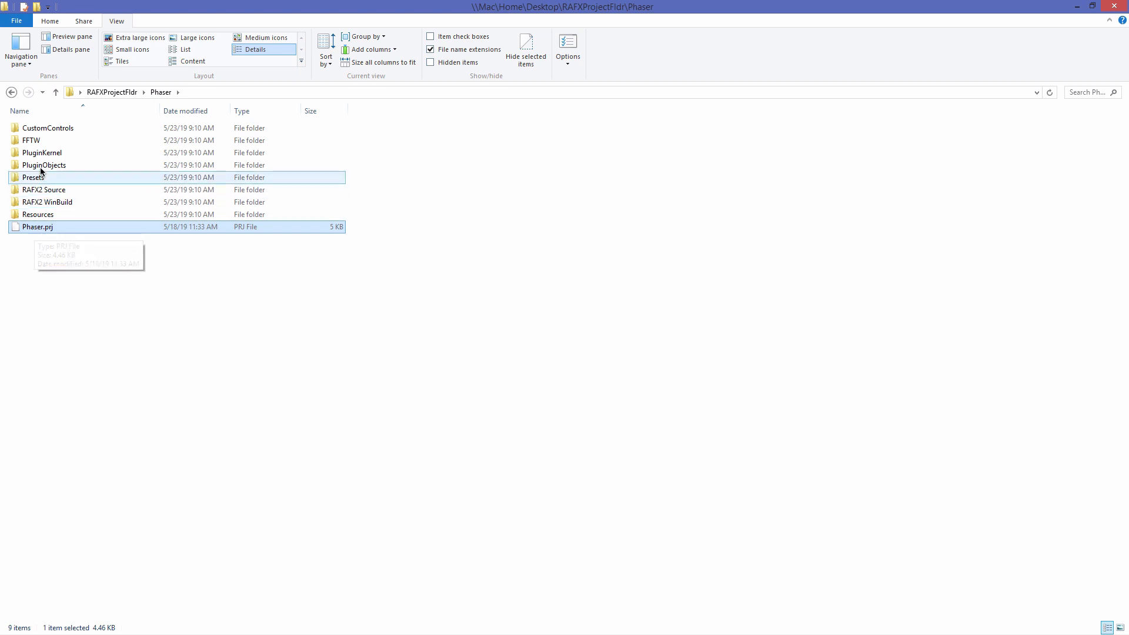
double_click(42, 152)
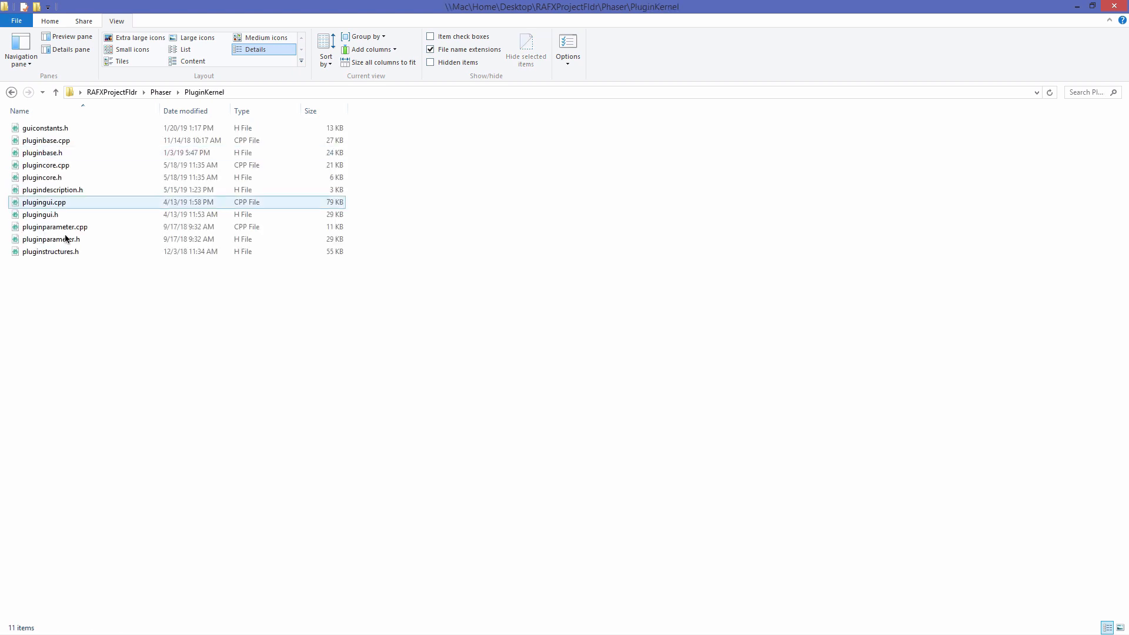
click(40, 214)
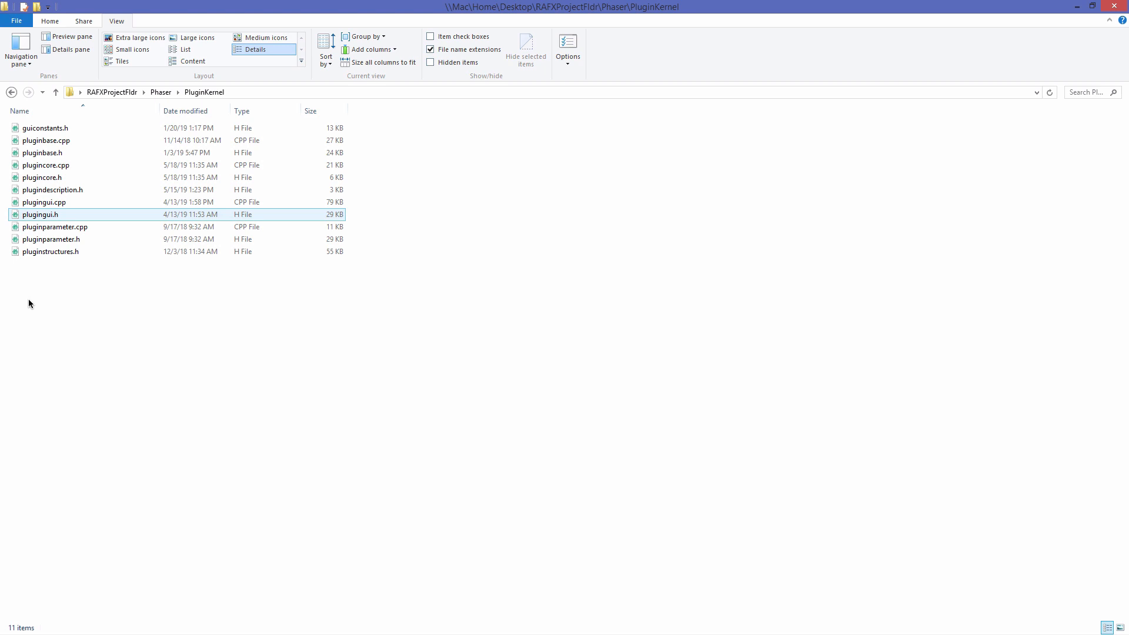
click(55, 92)
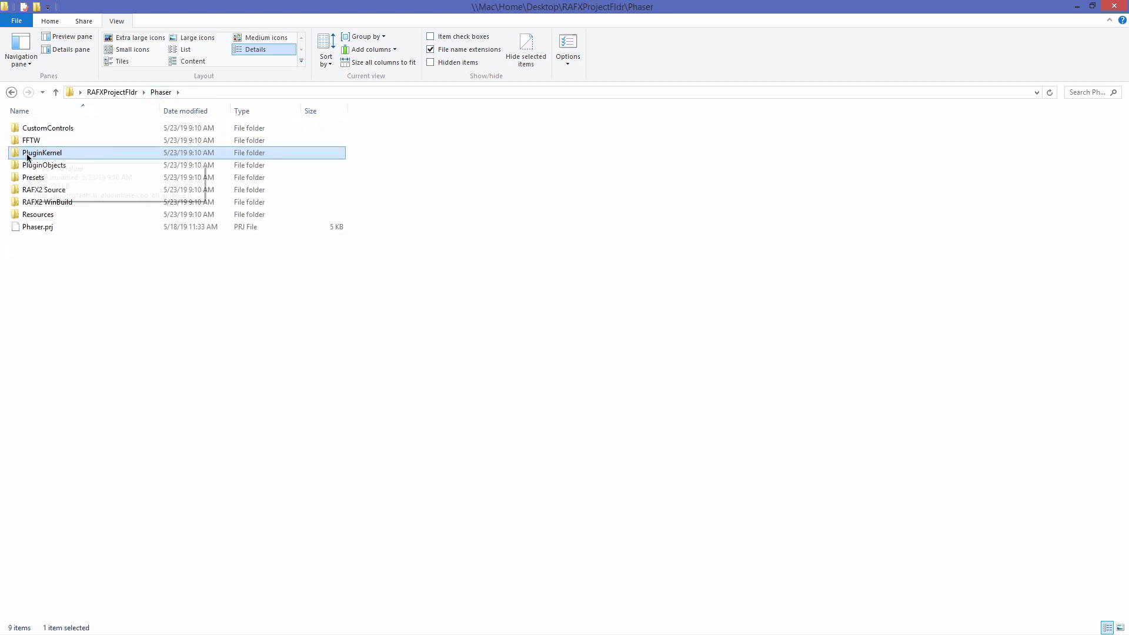
mouse_move(42, 153)
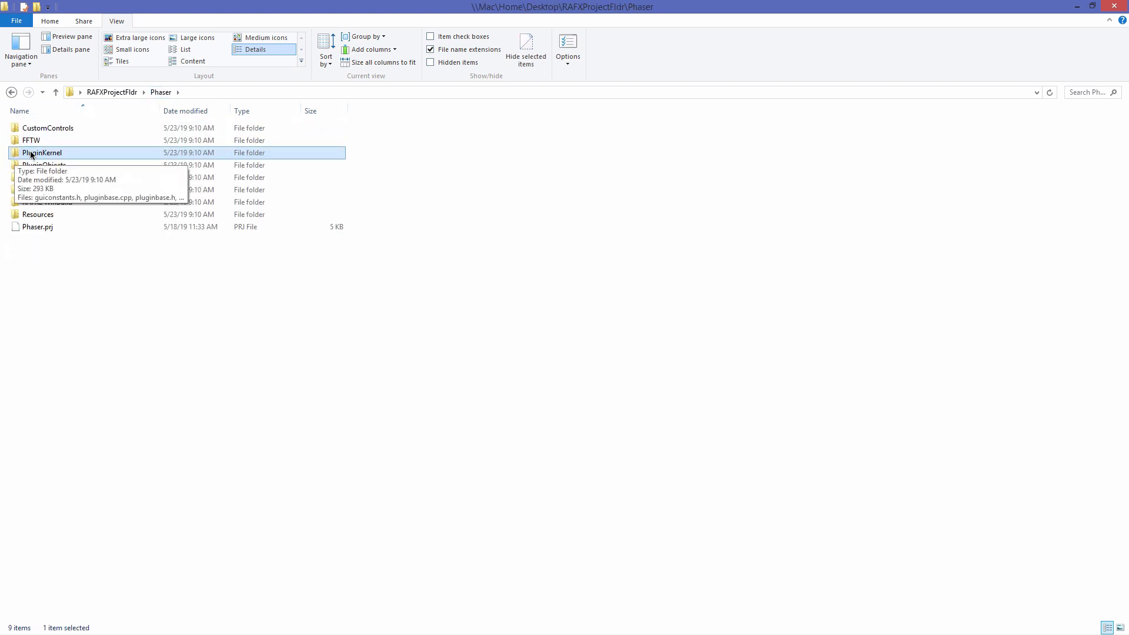
mouse_move(980, 199)
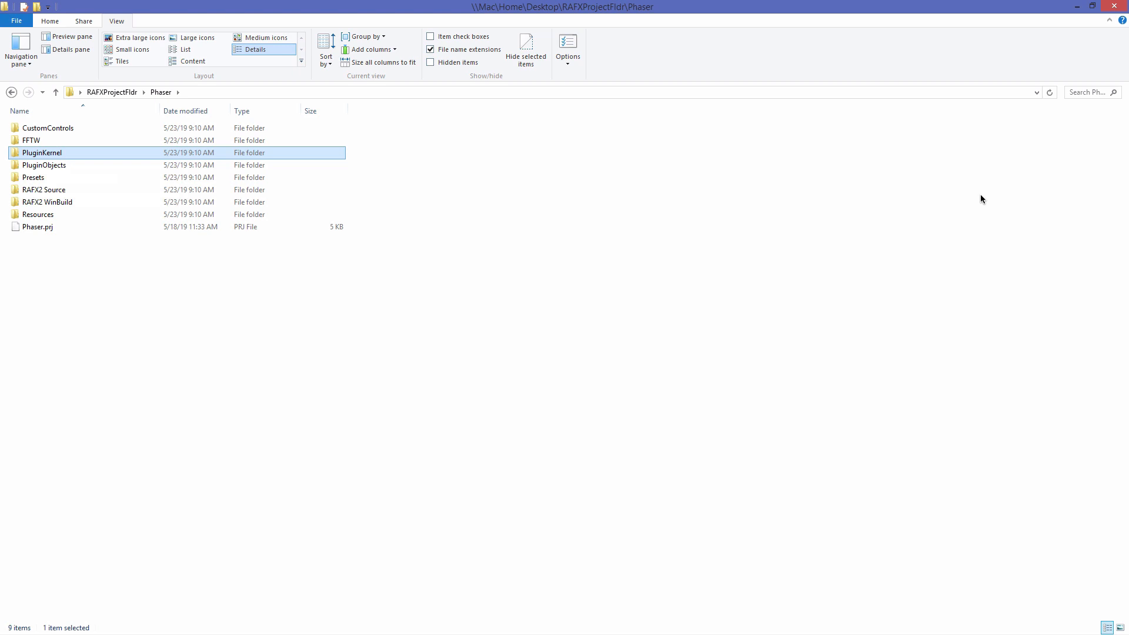
mouse_move(710, 124)
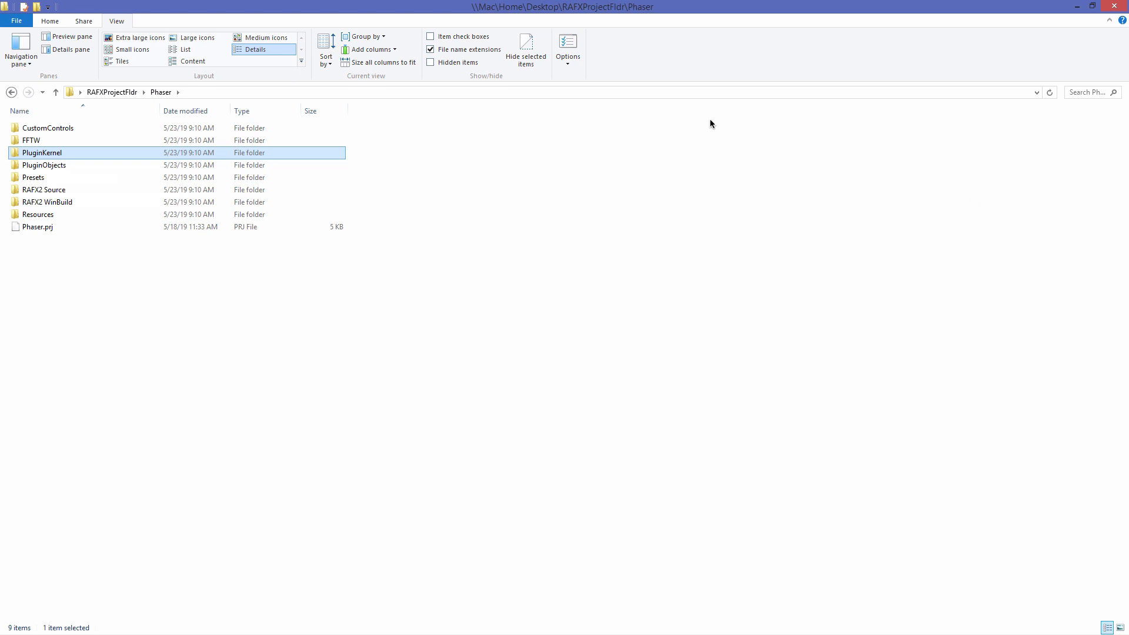